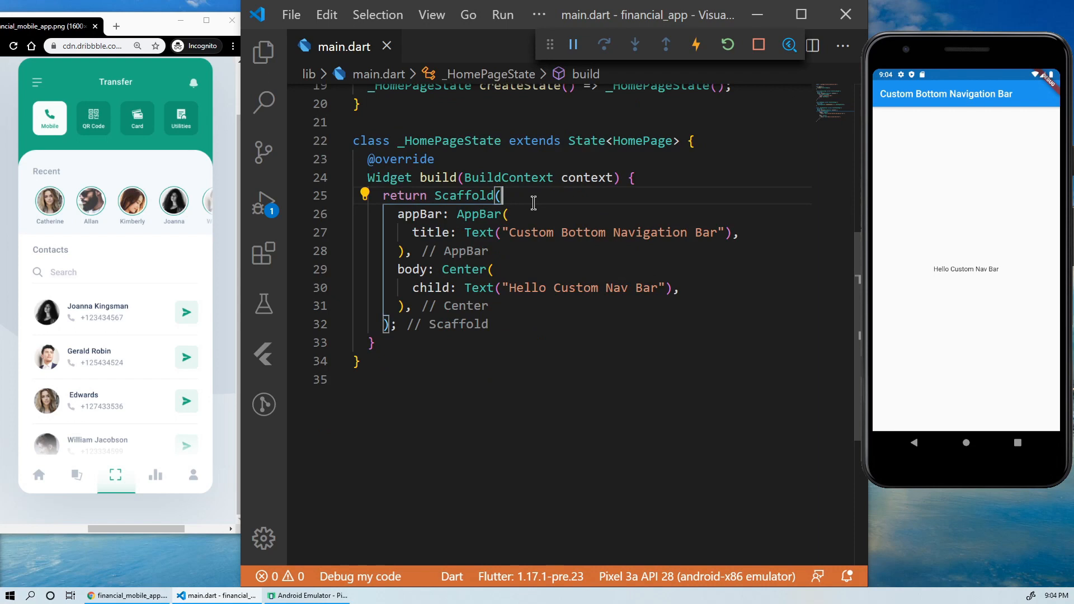
Add bottomNavigationBar: to the Scaffold, try BottomNavigationBar, then replace it with an empty Row
type("bottomNavigationBar: ,")
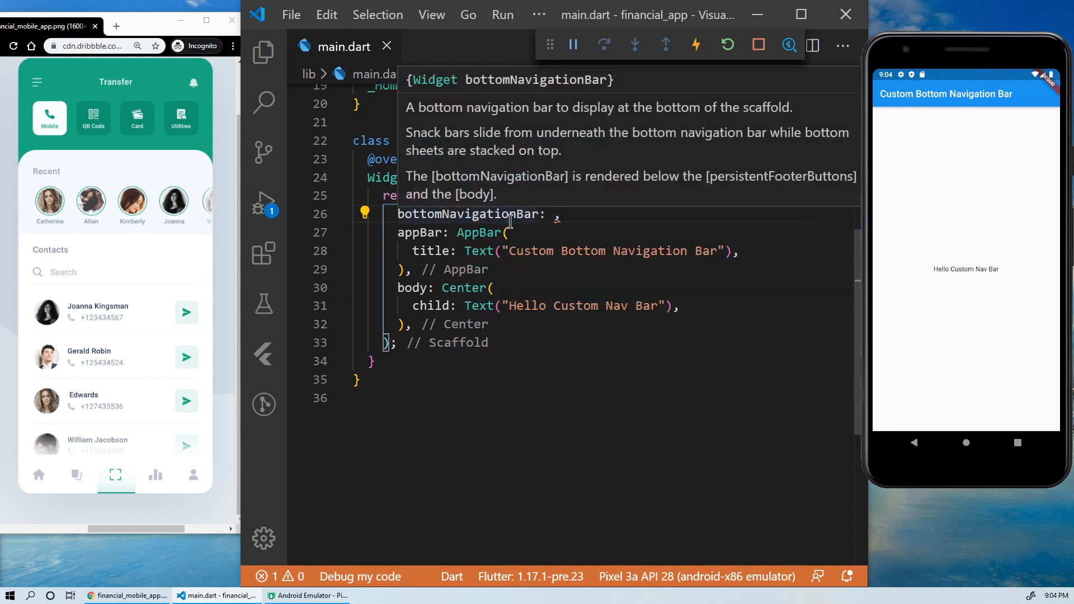
type("Bo")
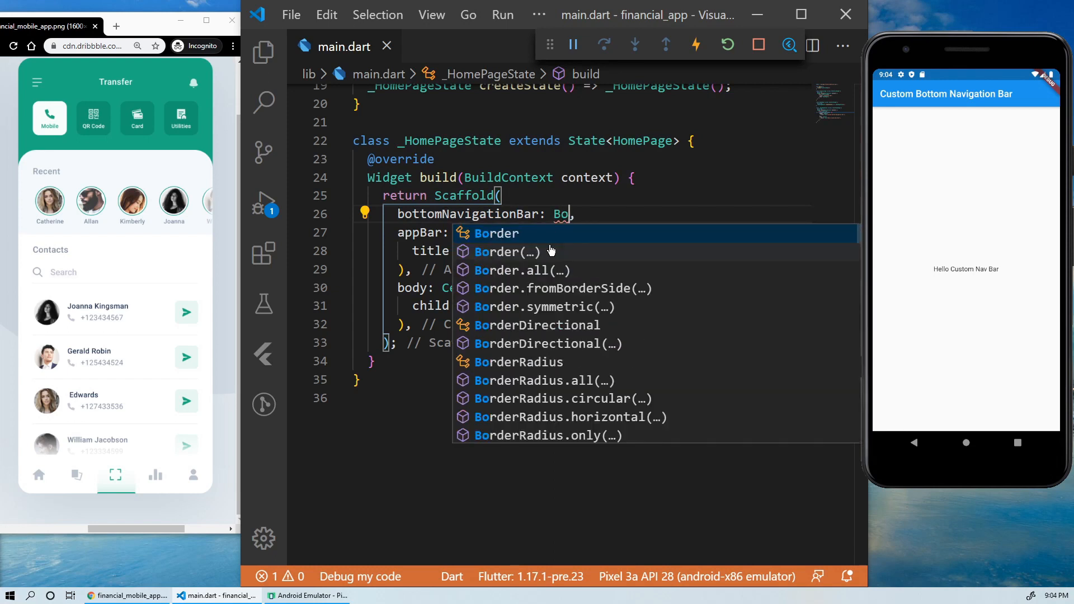
type("ttomNavigationBar(items: null")
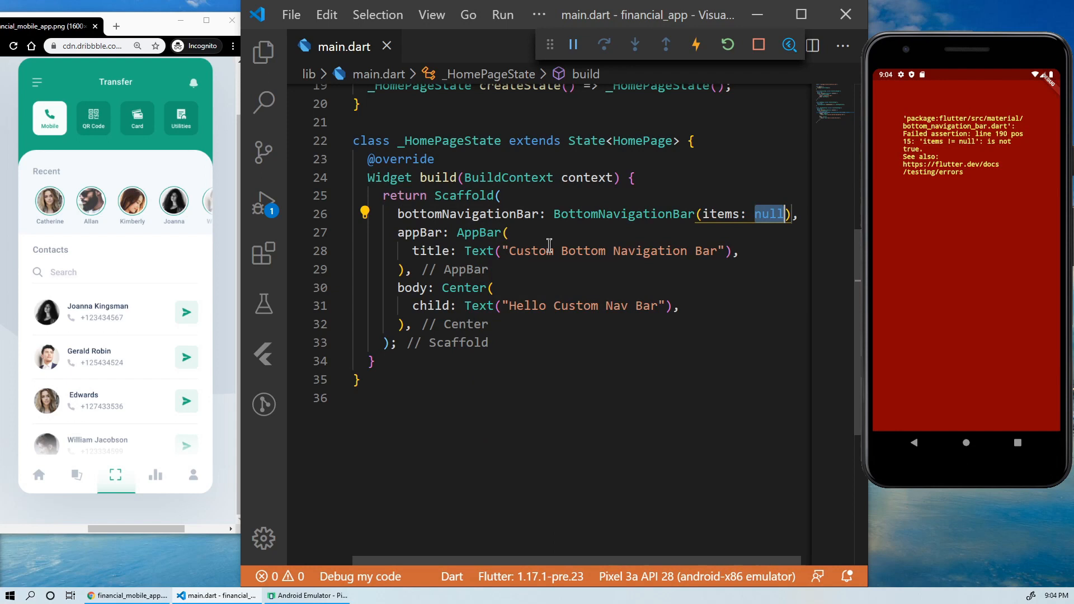
type("B")
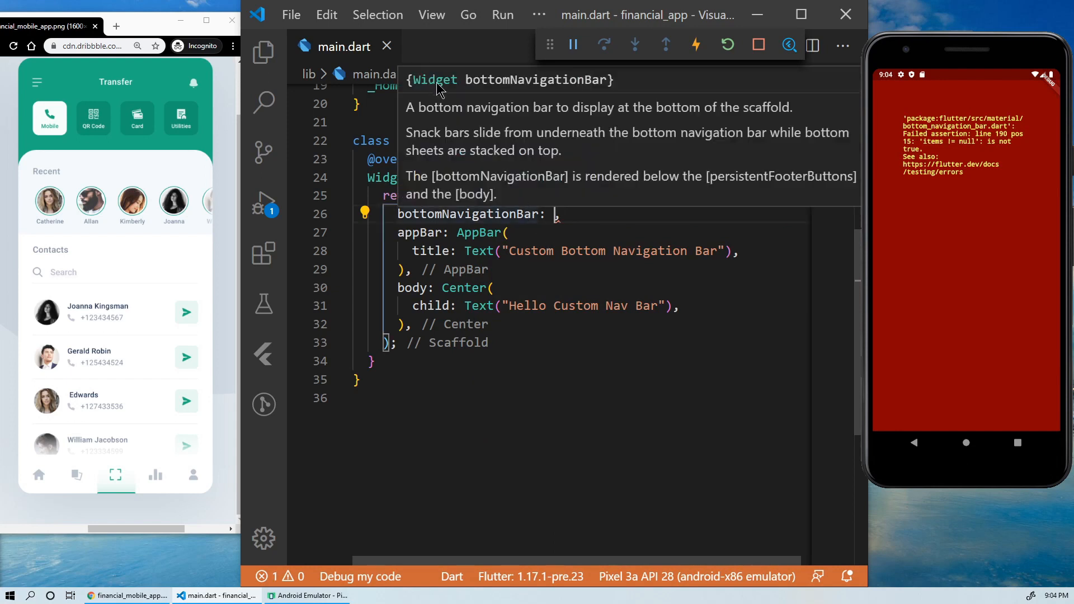
type("Row(")
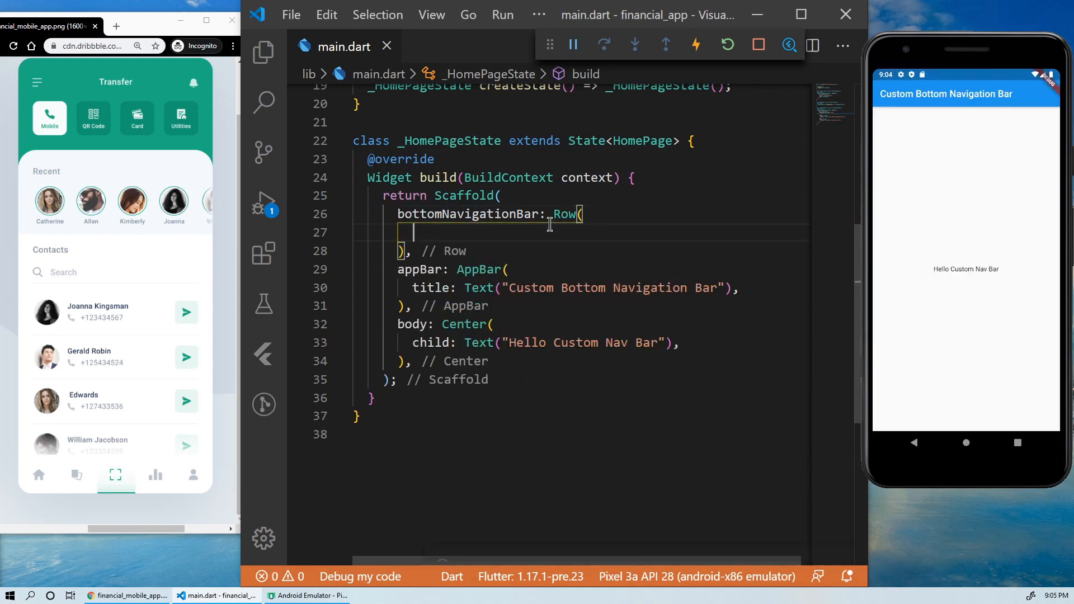
Give the Row a children list with a Container holding Icon(Icons.home)
type("children: <Widget>[")
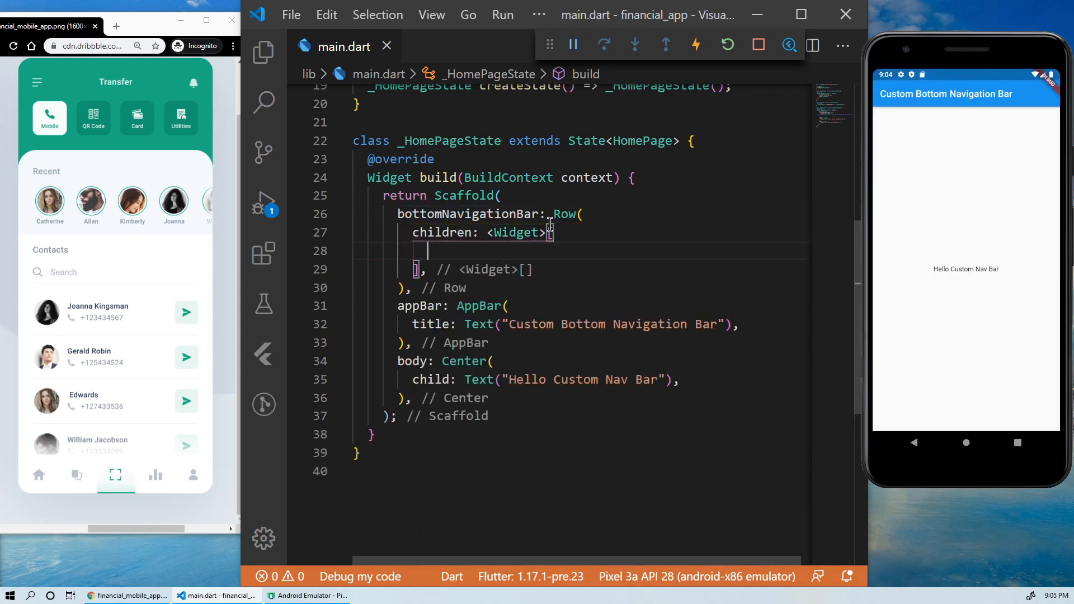
type("Container()")
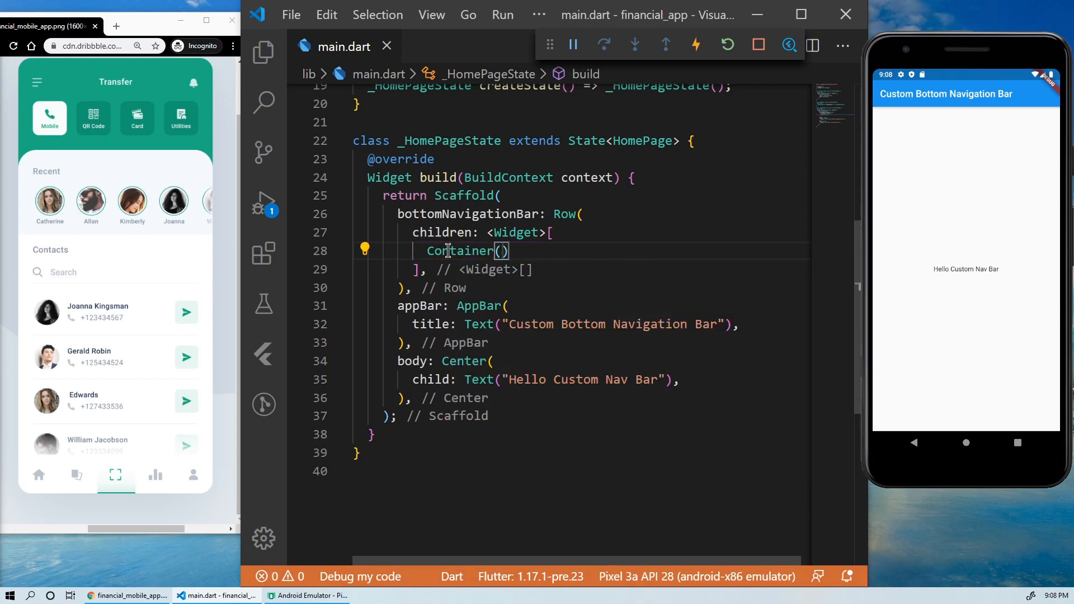
type("child: Icon(Icons.),")
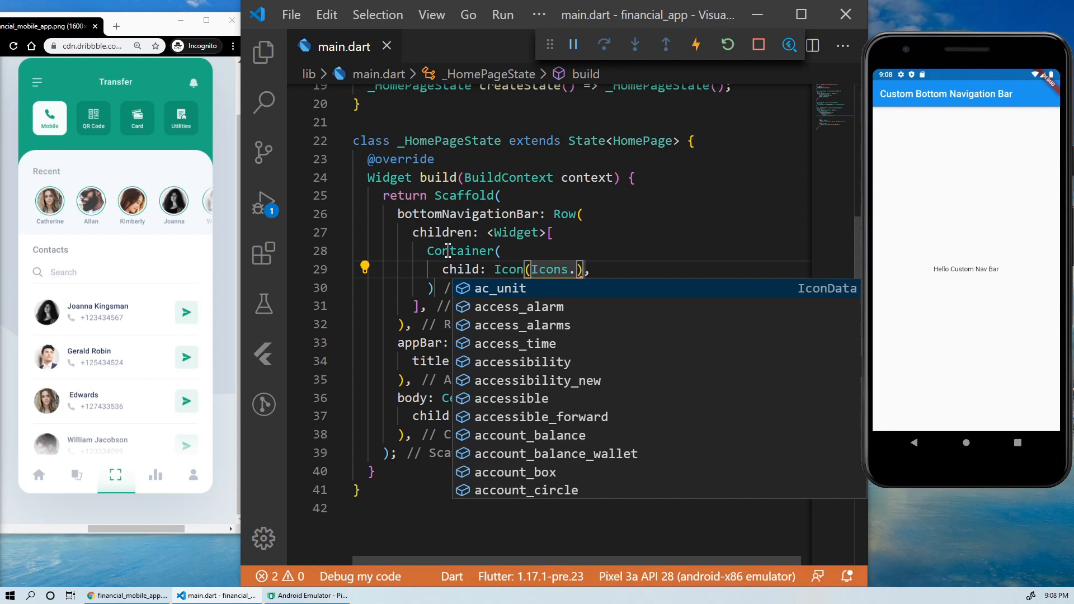
type("home")
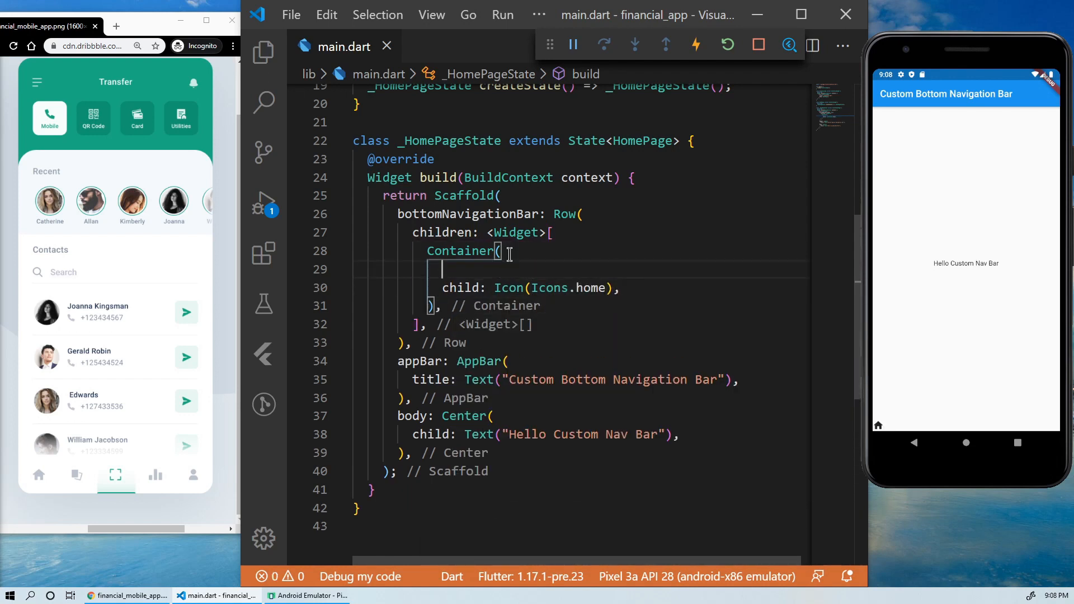
Size the Container height 60 and width MediaQuery.of(context).size.width, and start its decoration
type("height: 60,")
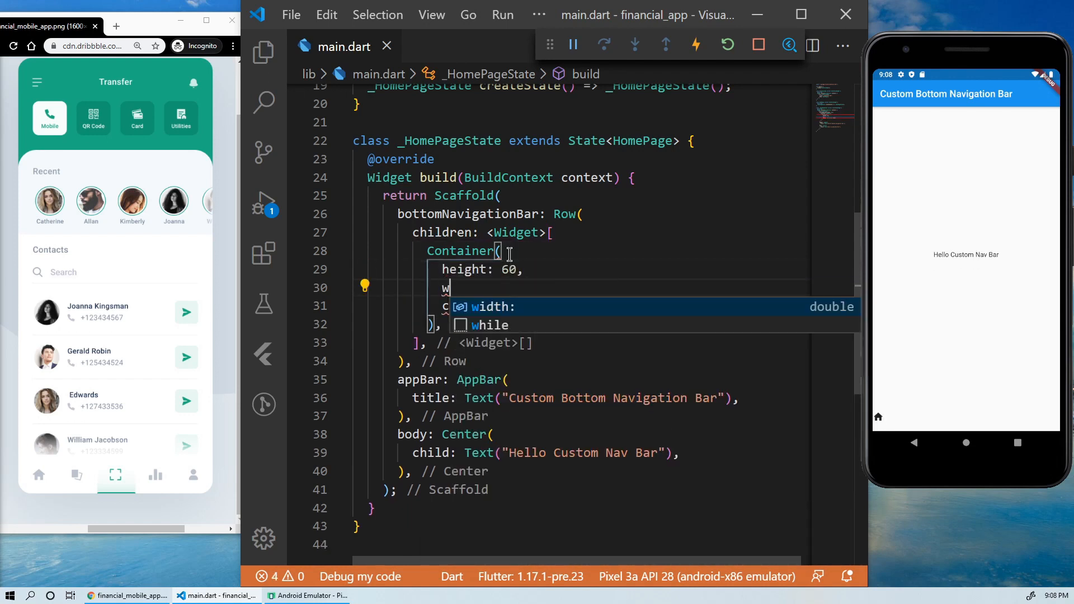
type("idth: ,")
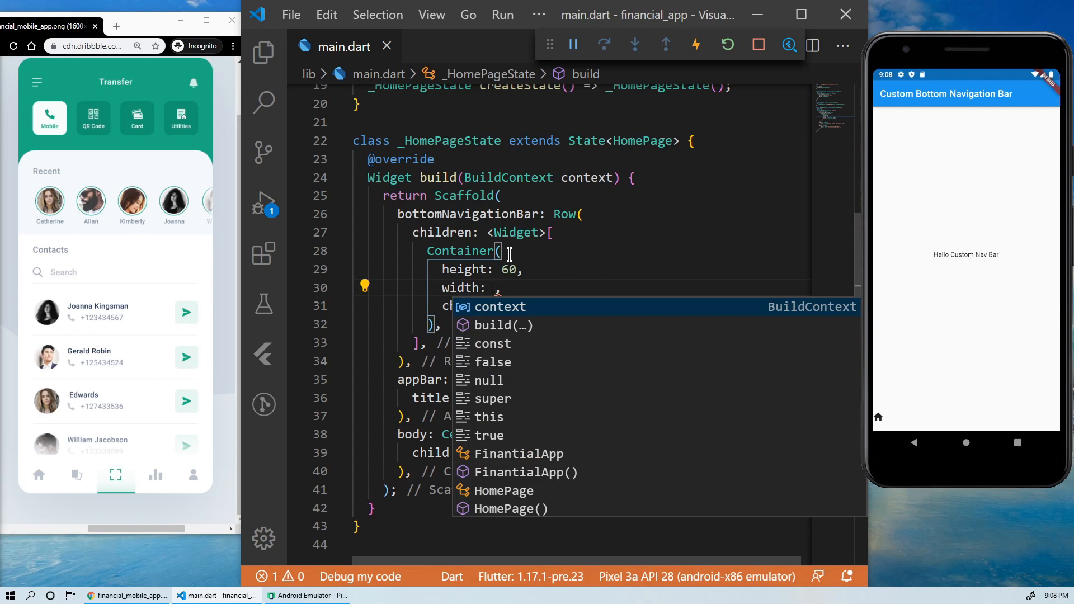
type("me")
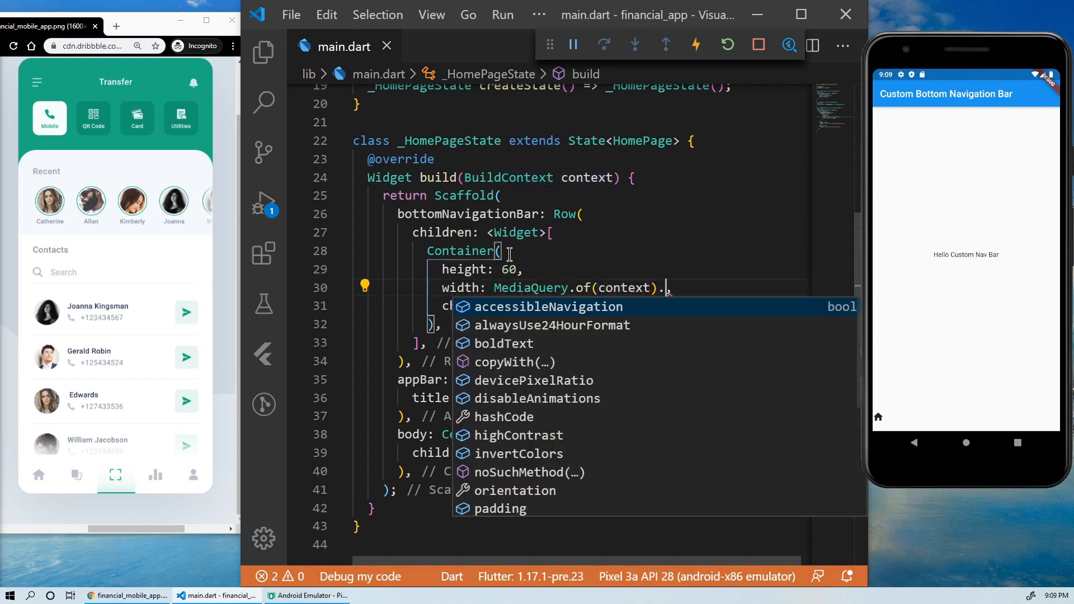
type("size.width")
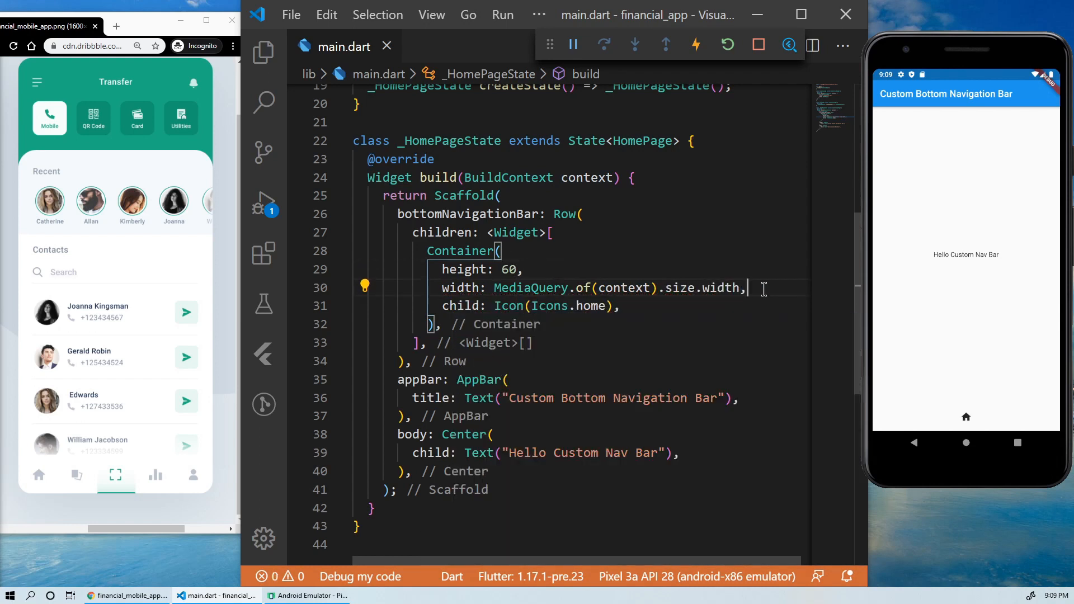
type("decoration: ,")
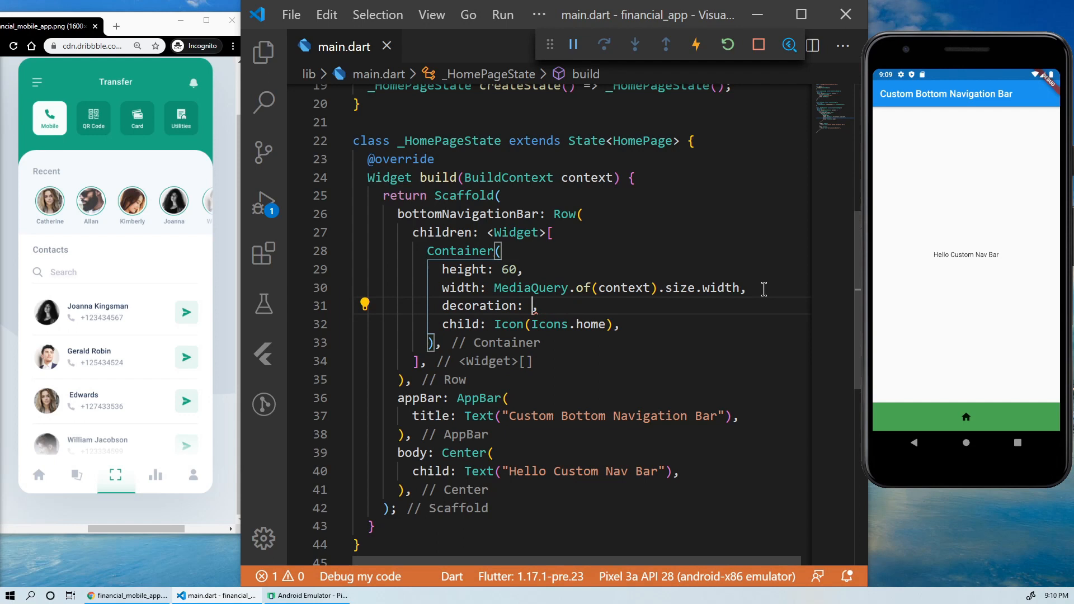
Decorate with BoxDecoration(color: Colors.green), duplicate into three third-width items coloured green, blue and yellow
type("BoxDecoration(")
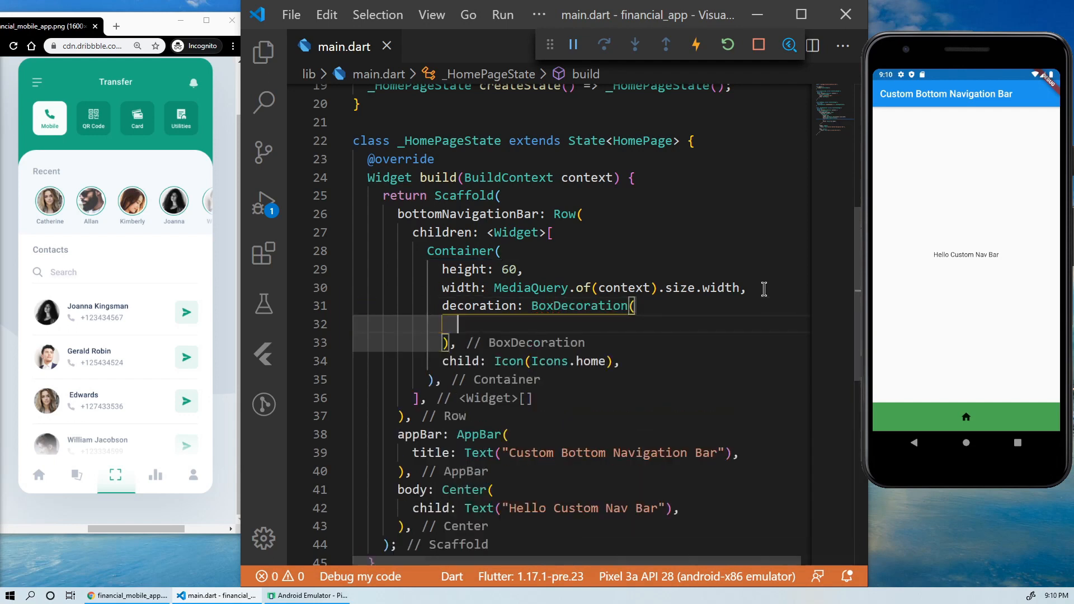
type("color: Colors")
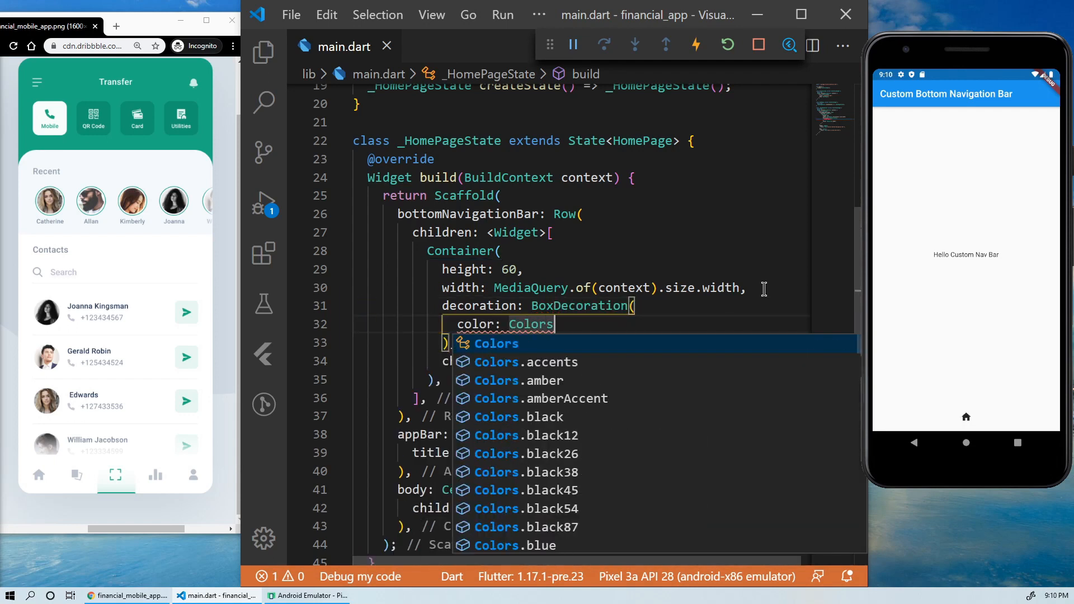
type(".green")
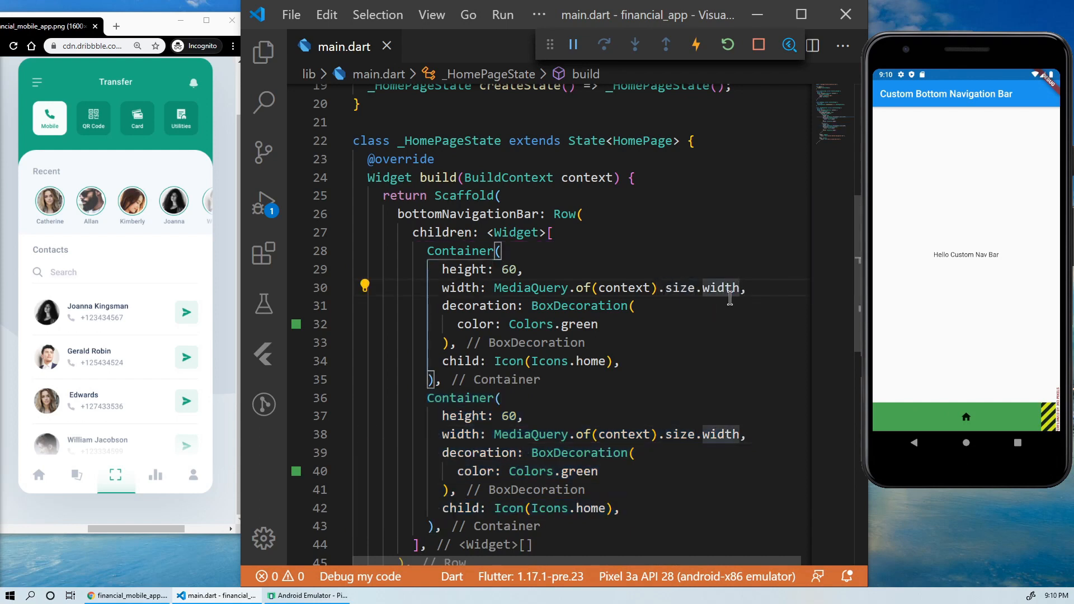
type("/2")
left_click(578, 471)
type("b")
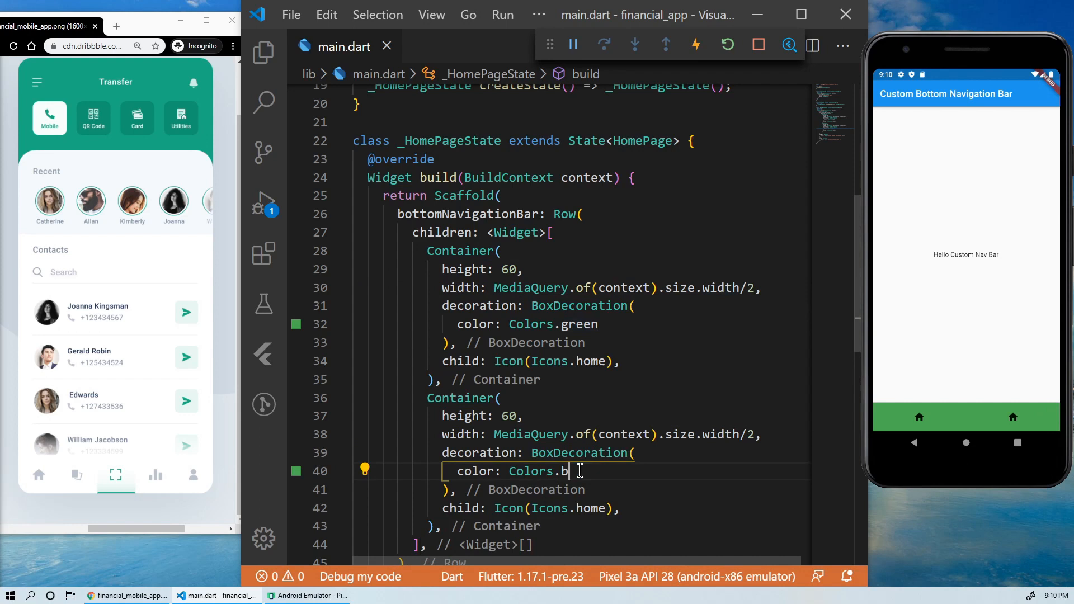
type("ue")
type("color: Colors.yellow")
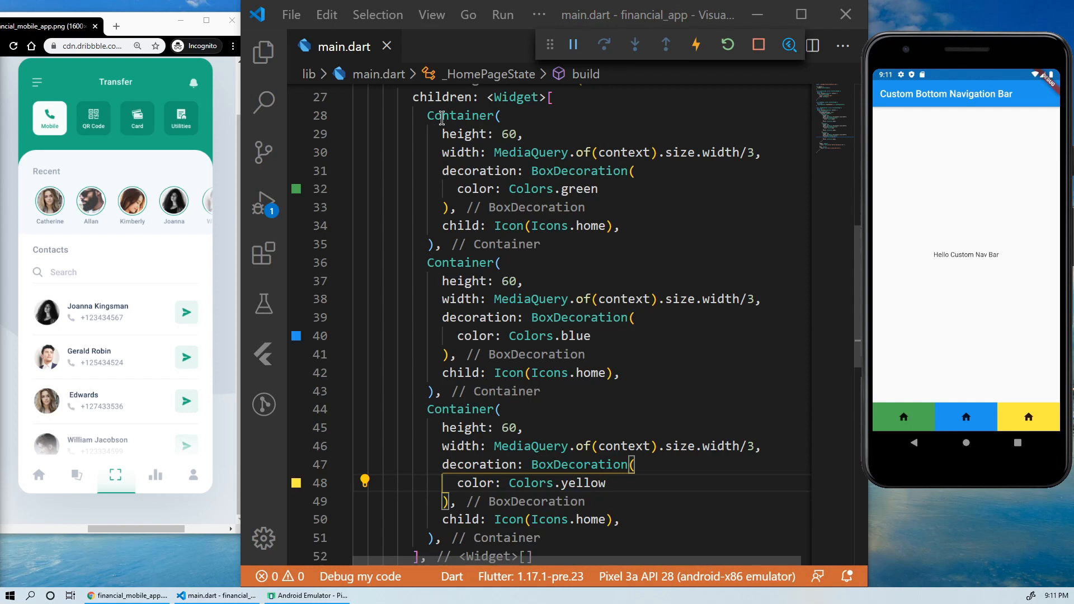
Extract the first Container into a buildNavBarItem method via the lightbulb refactoring
left_click(365, 112)
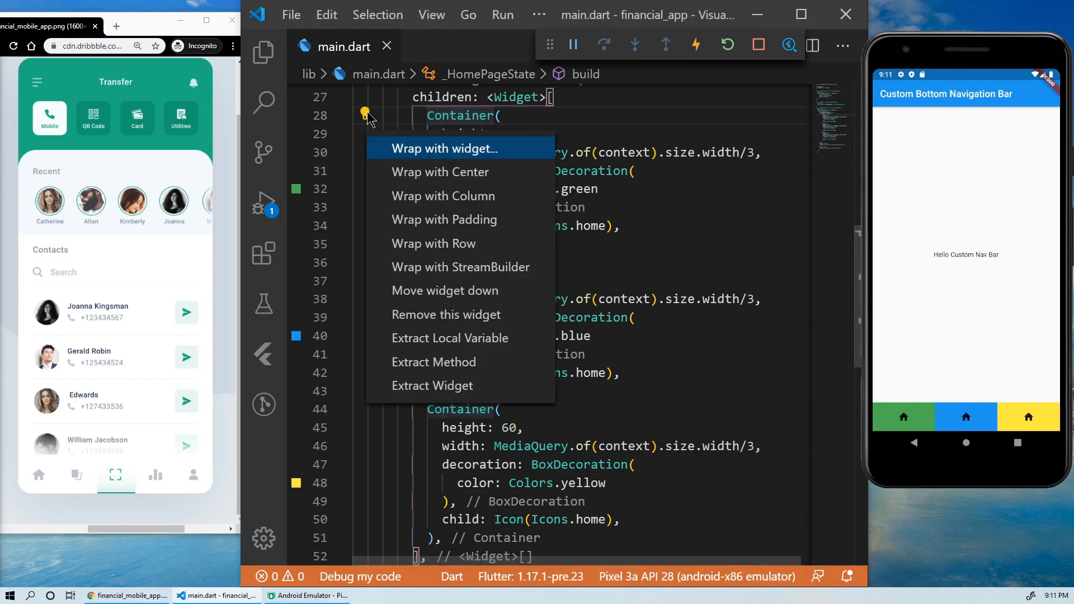
mouse_move(436, 361)
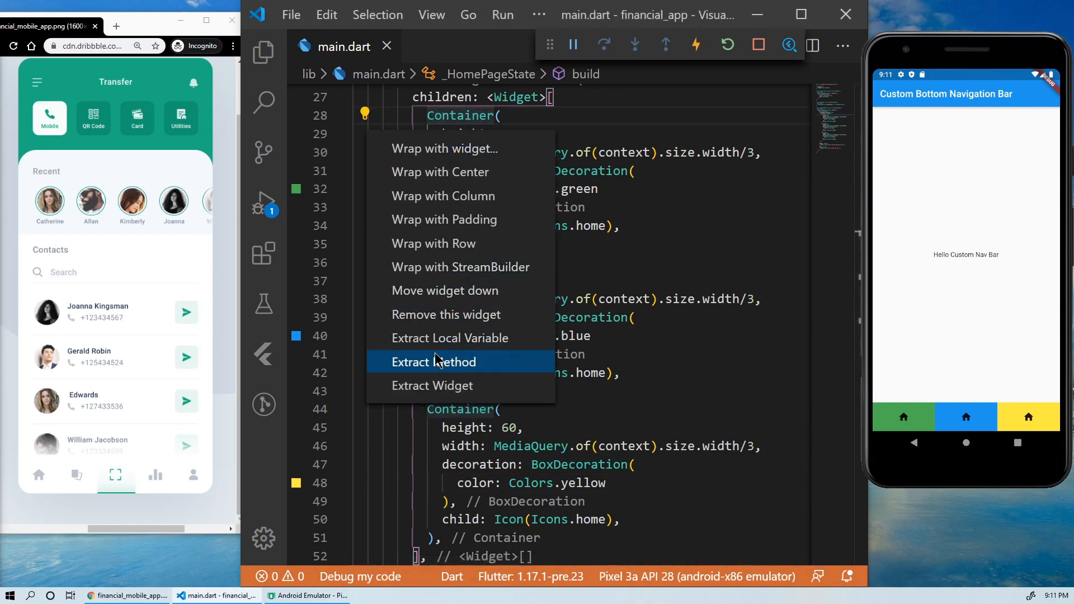
left_click(434, 361)
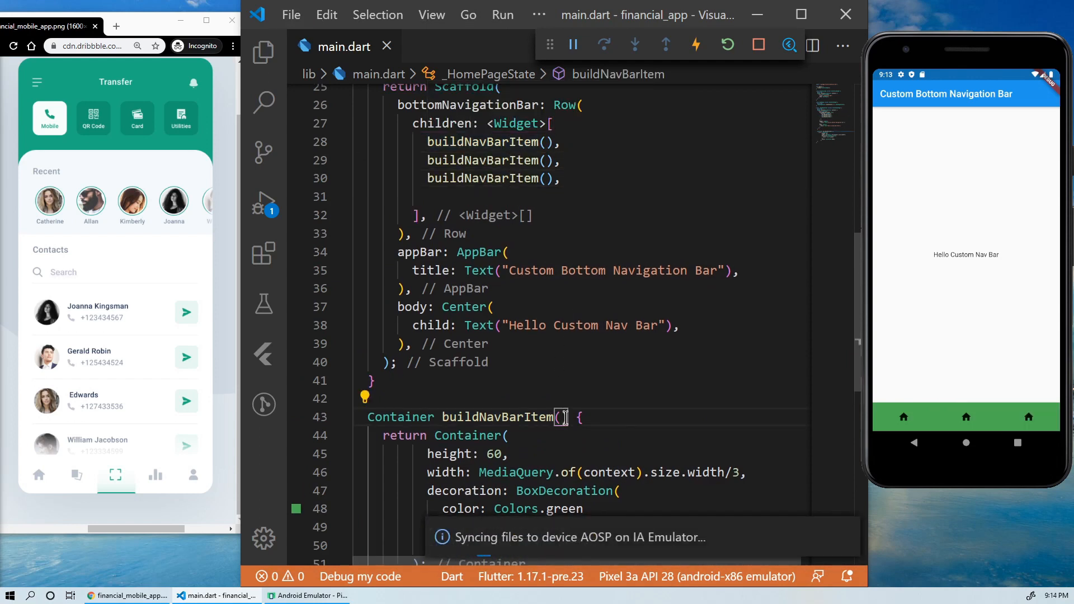
Give buildNavBarItem an icon parameter and pass Icons constants for home and card_giftcard
type("IconData icon")
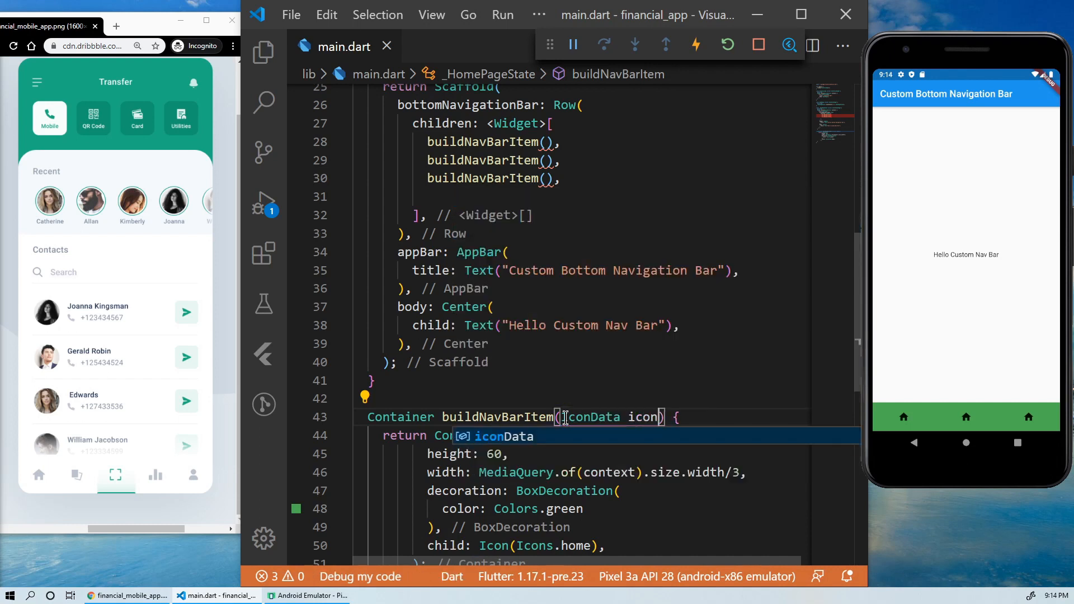
type(",")
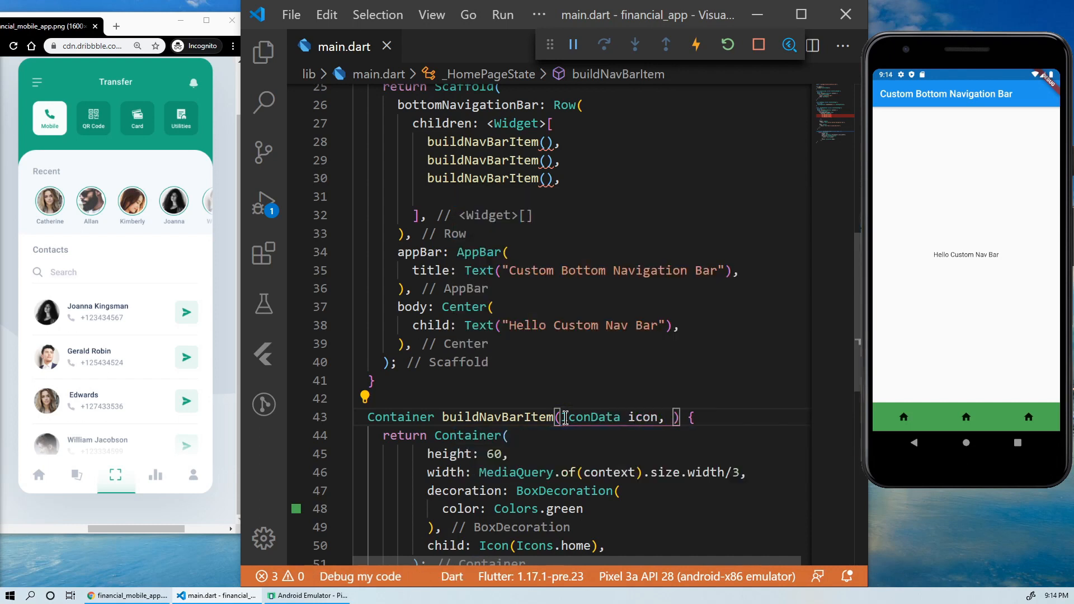
key("Backspace")
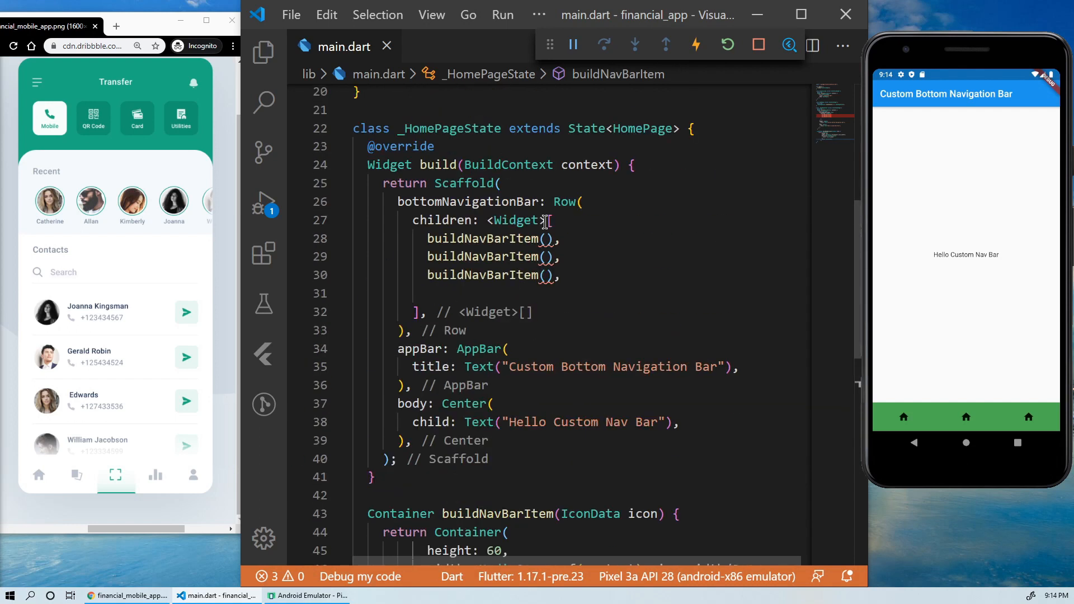
type("Icons.home")
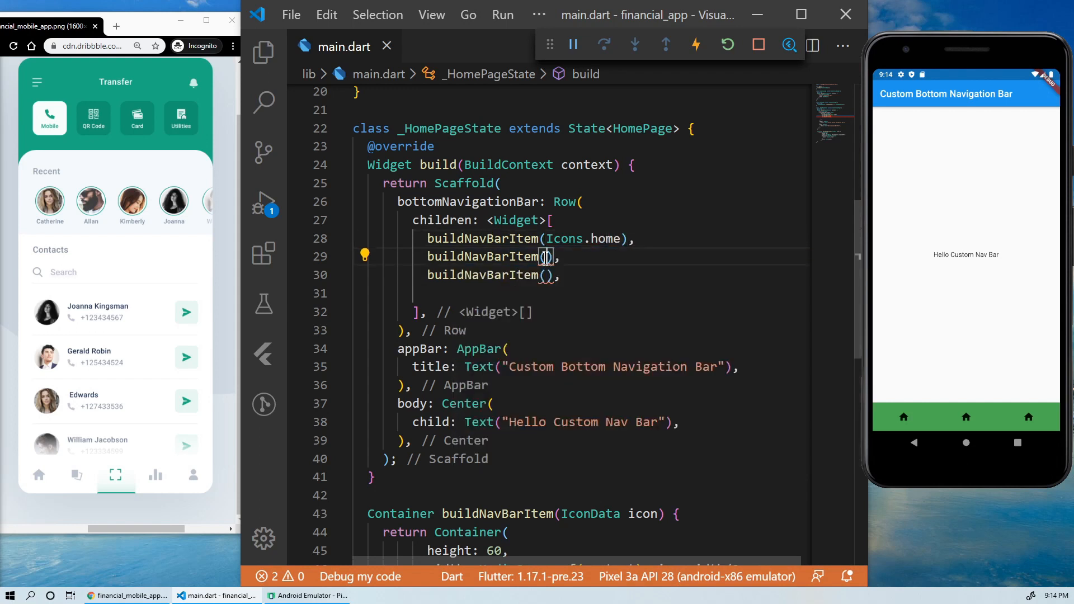
Fill the remaining calls with Icons.camera, Icons.pie_chart and Icons.person
type("Icons.card_giftcard")
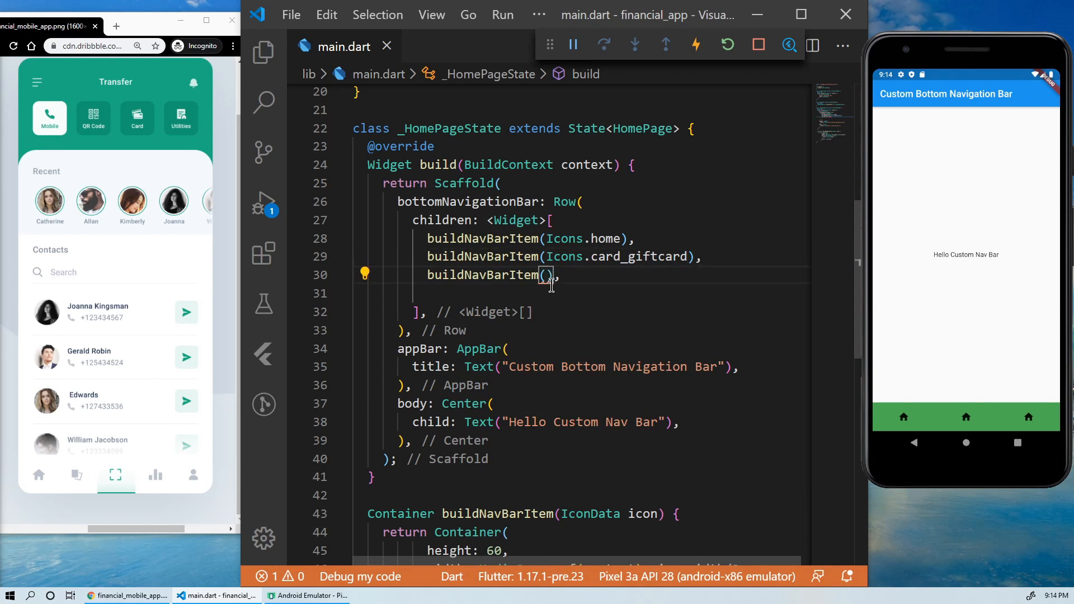
type("Icons.camera")
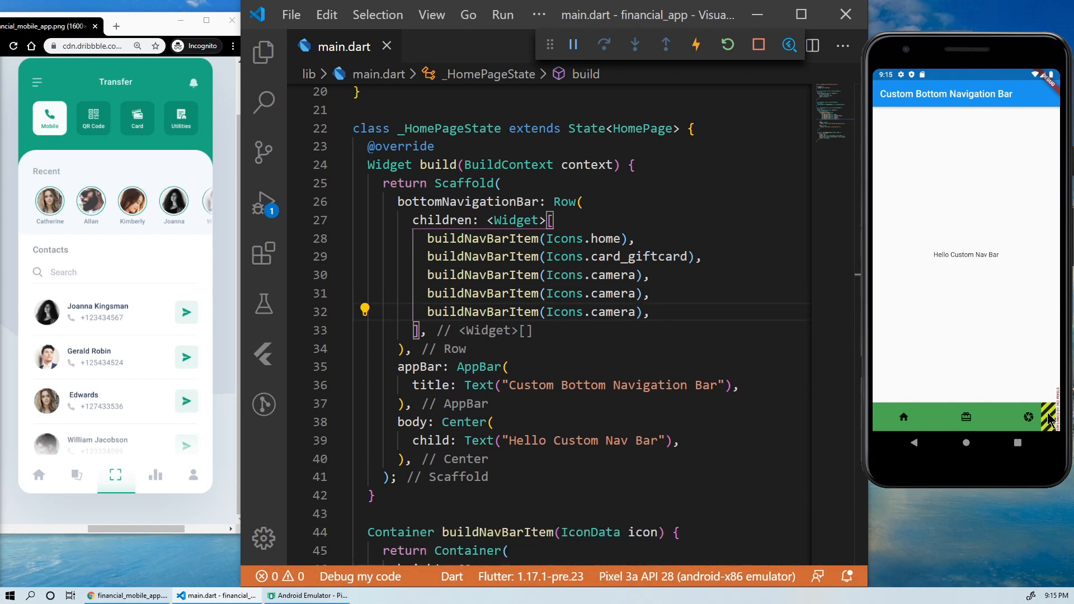
scroll("down", 3)
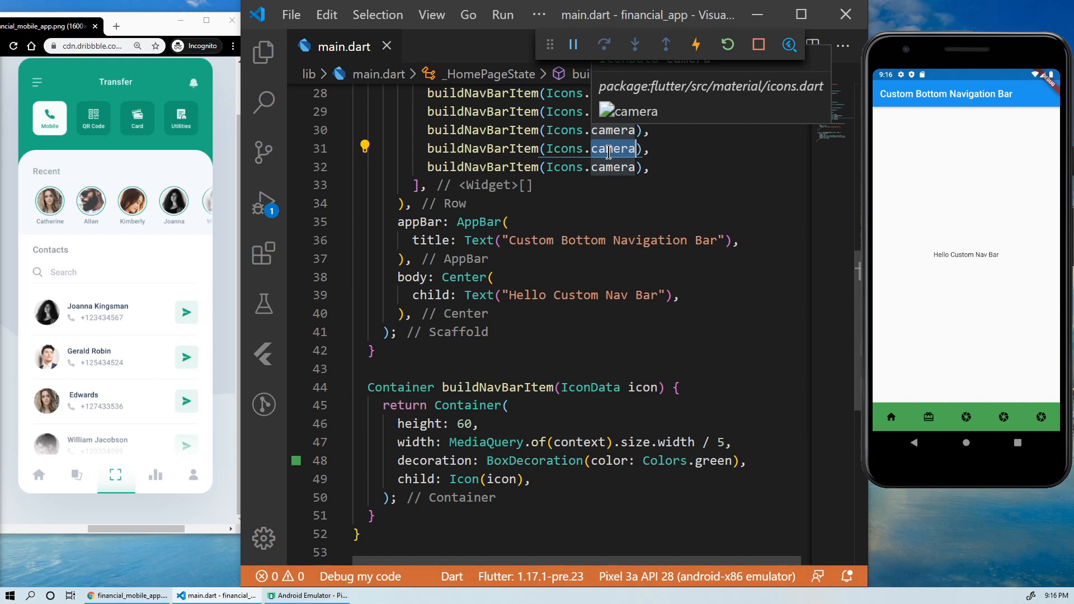
type("chart")
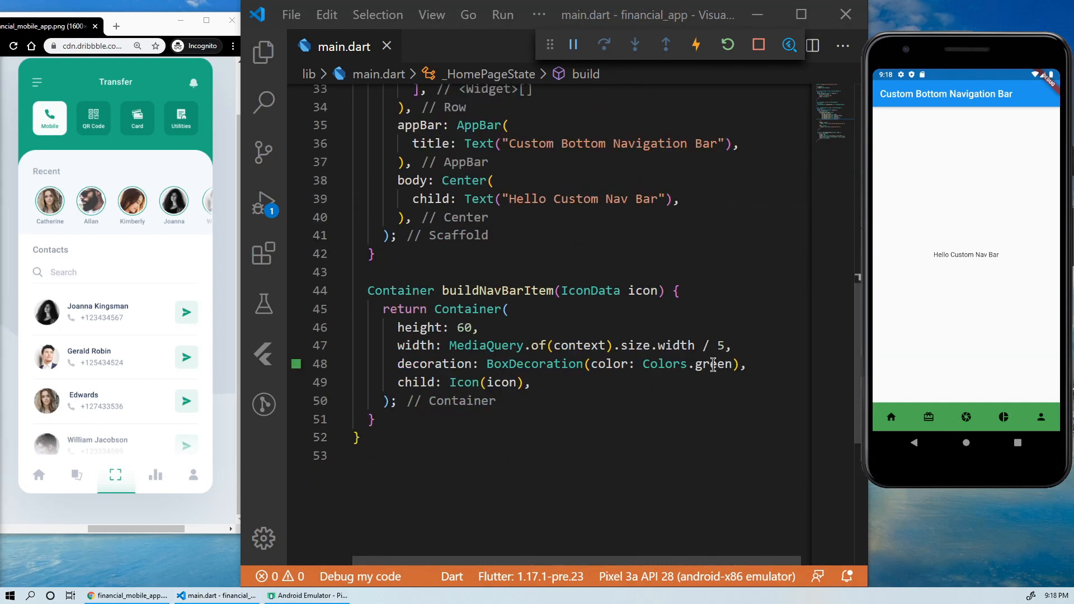
Add an isActive parameter, passing true for home and false for the other items
type("white")
left_click(581, 291)
type(", ")
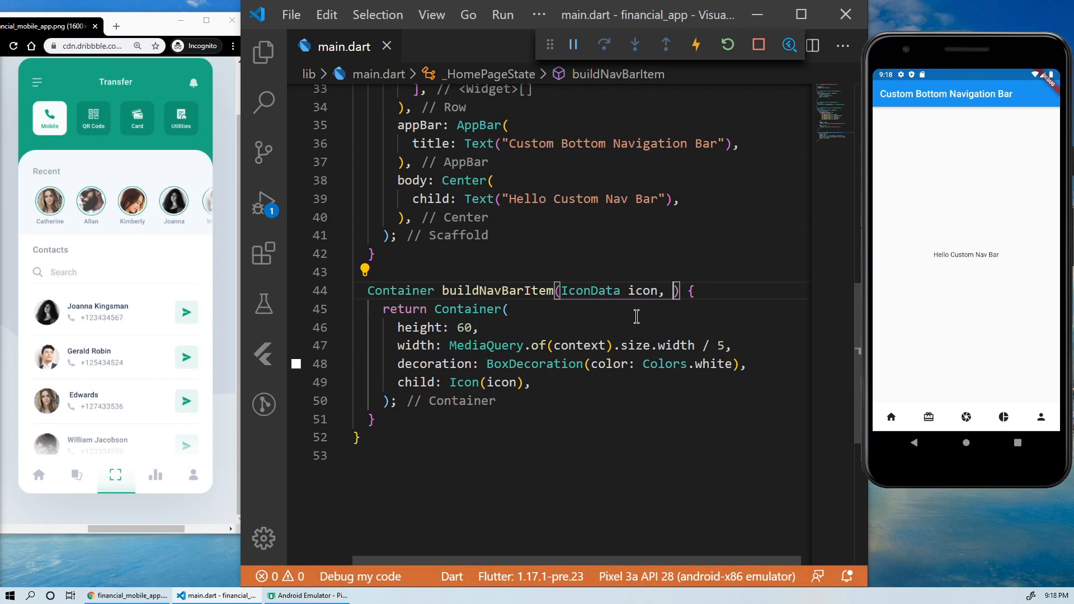
type("isActive")
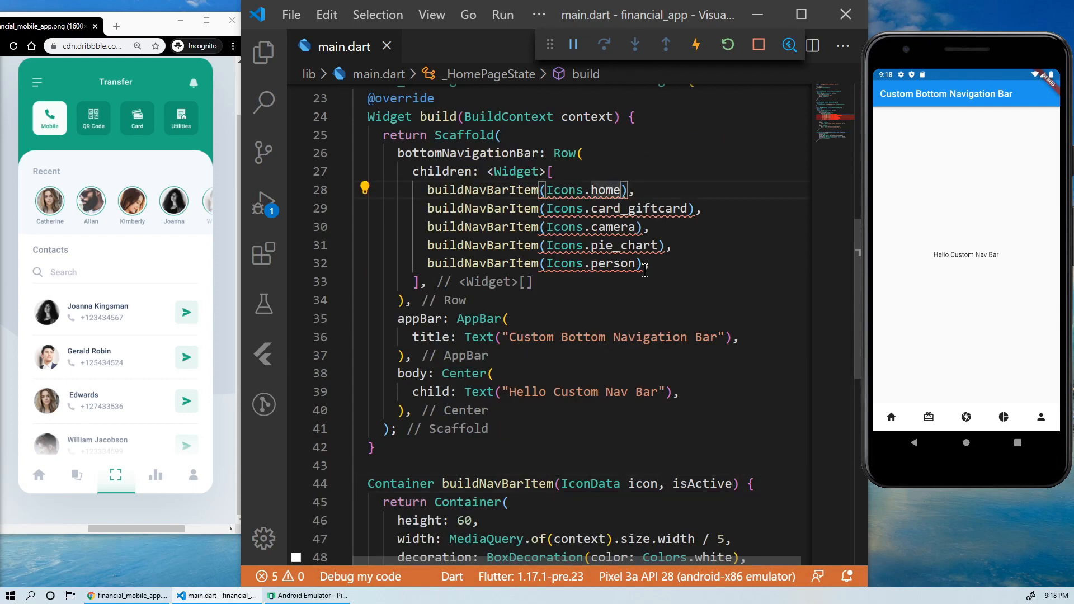
type(",true")
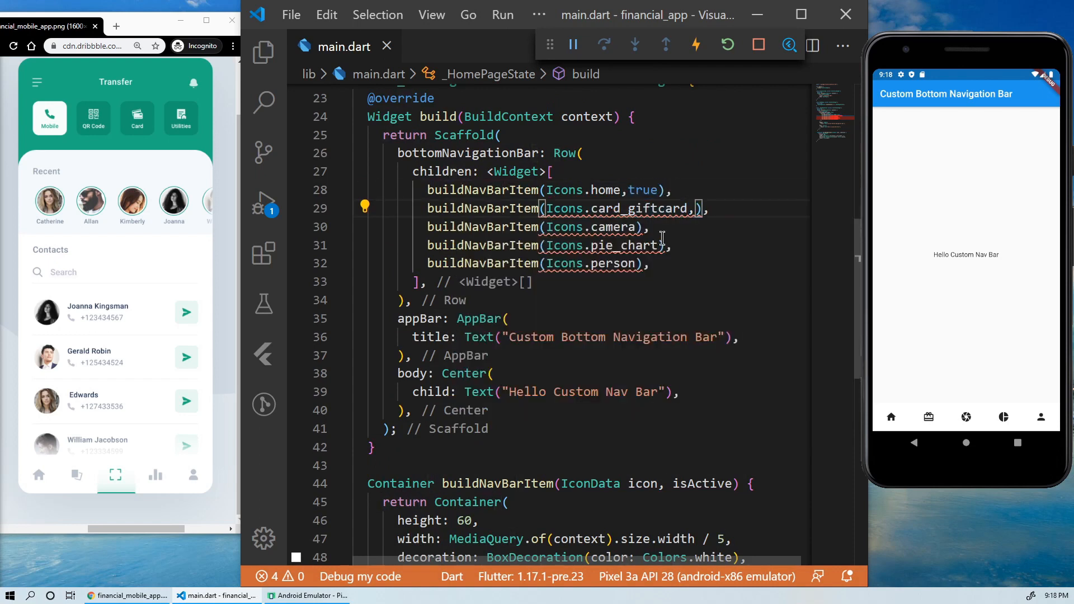
type("false")
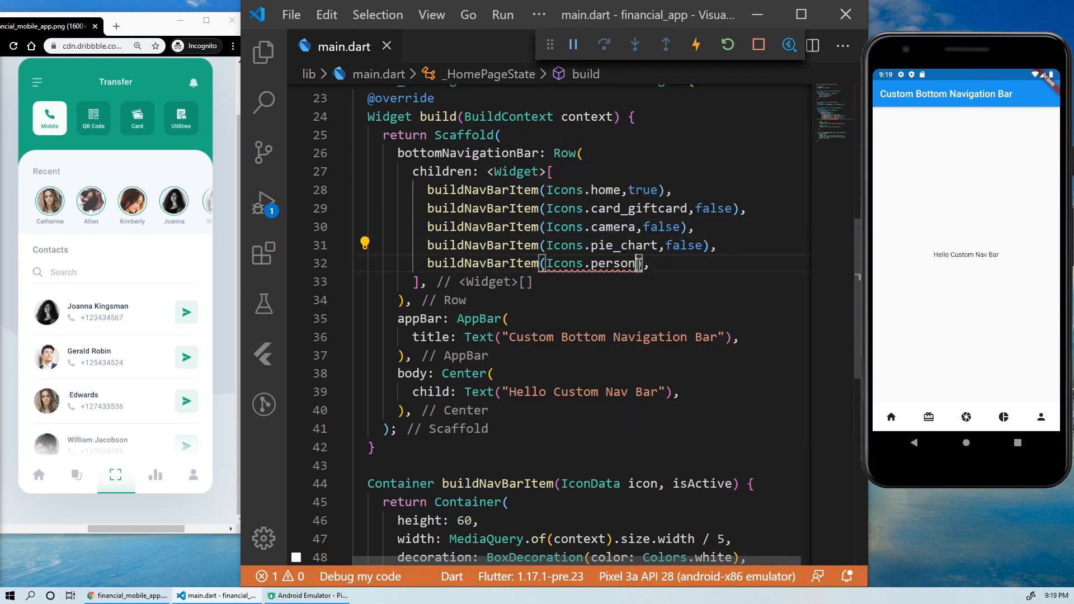
Declare bool isActive and set color: isActive ? Colors.green : Colors.white
scroll("down", 3)
type("is ")
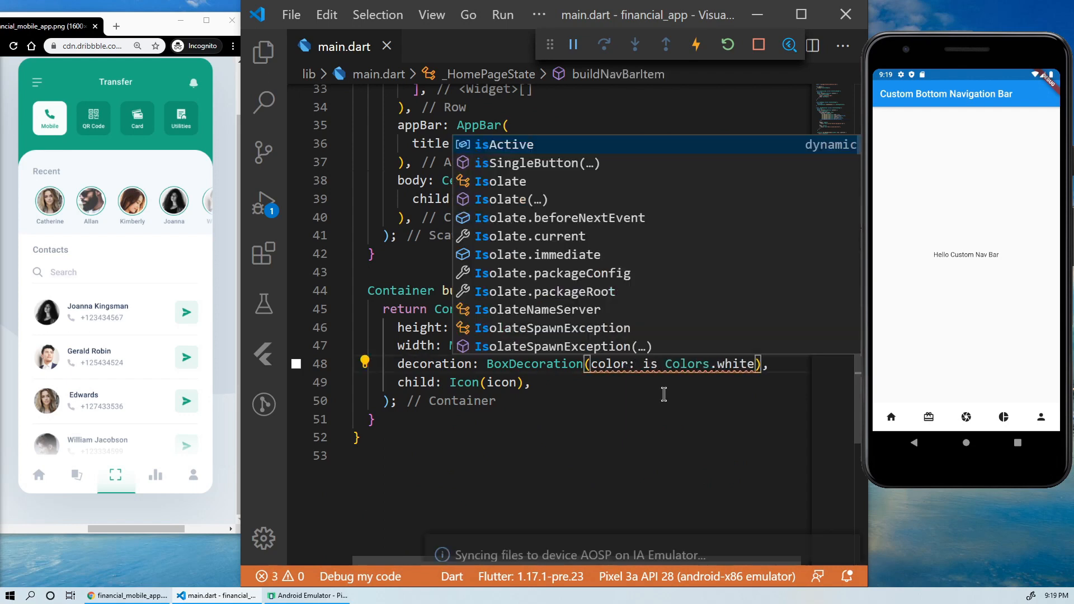
type("bo")
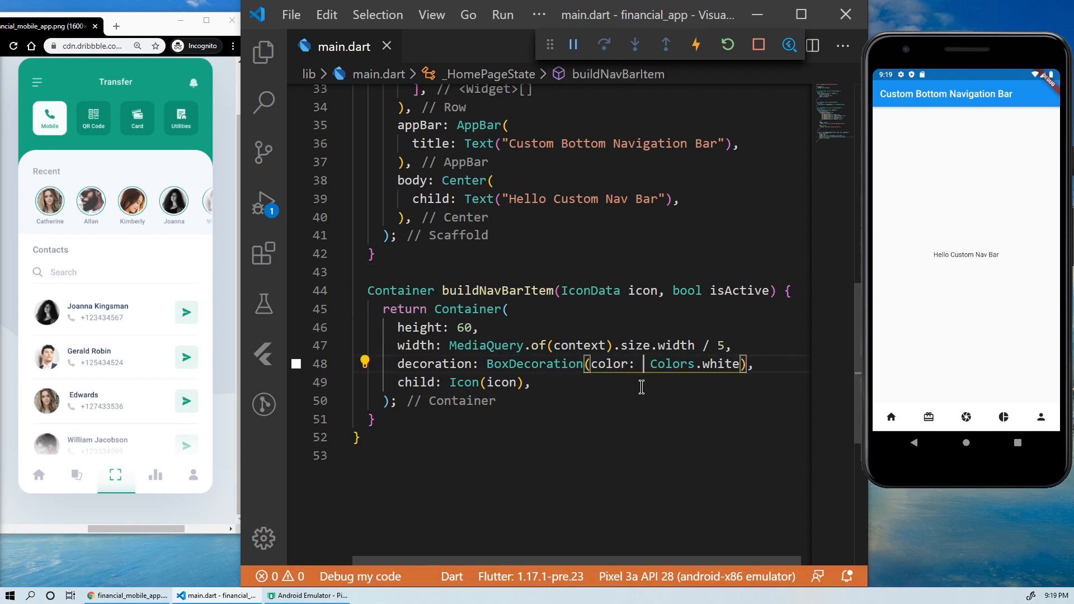
type("isActive ?")
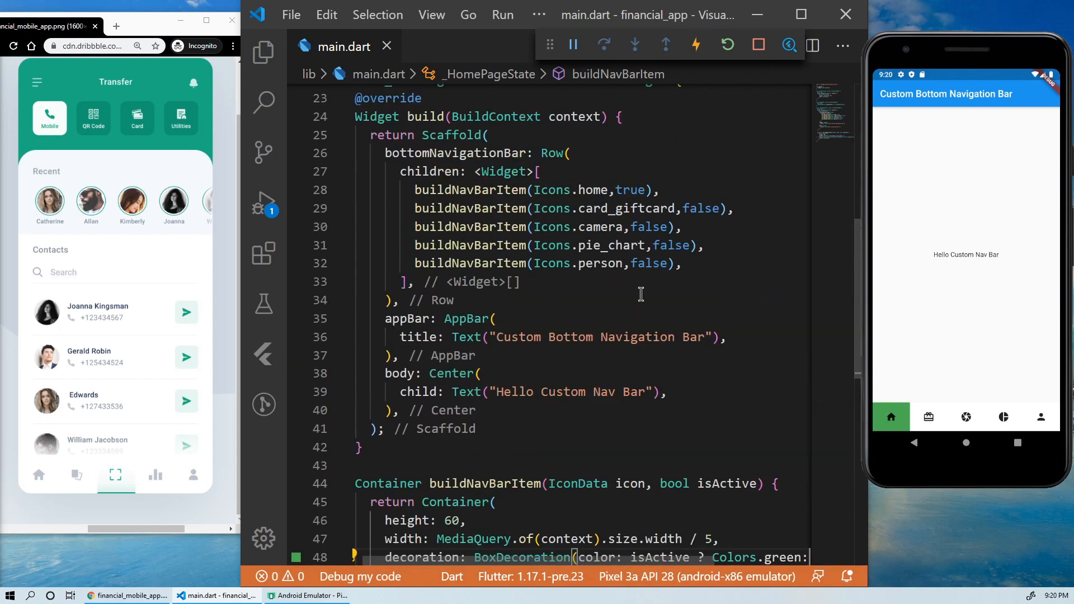
scroll("down", 3)
type(" Colors.white,")
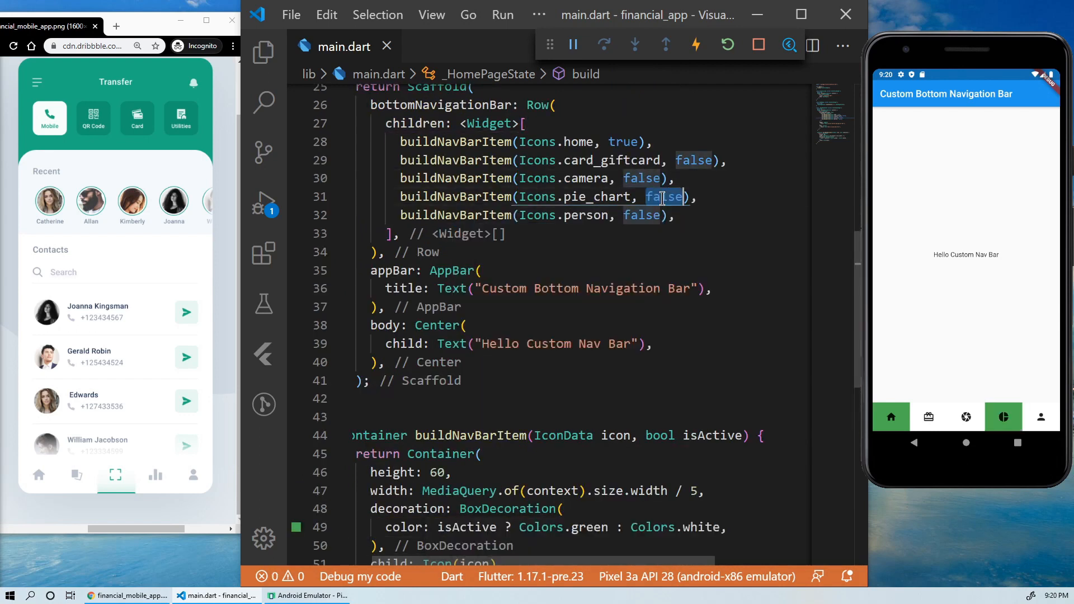
Add an int index parameter to buildNavBarItem and declare int _selectedItemIndex in the state class
scroll("down", 3)
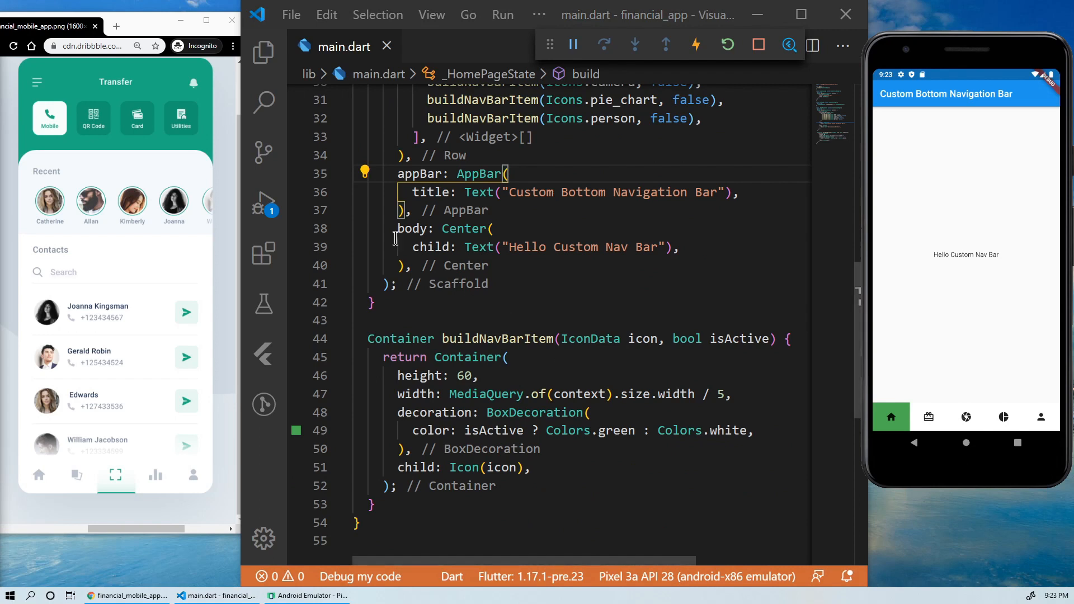
type(",int ind")
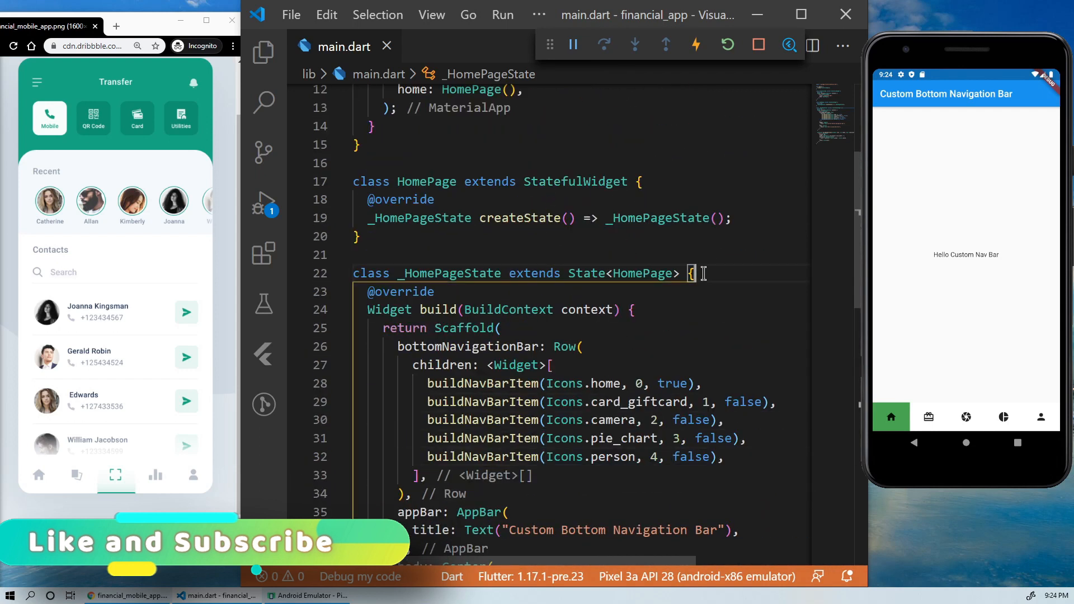
type("int _selec")
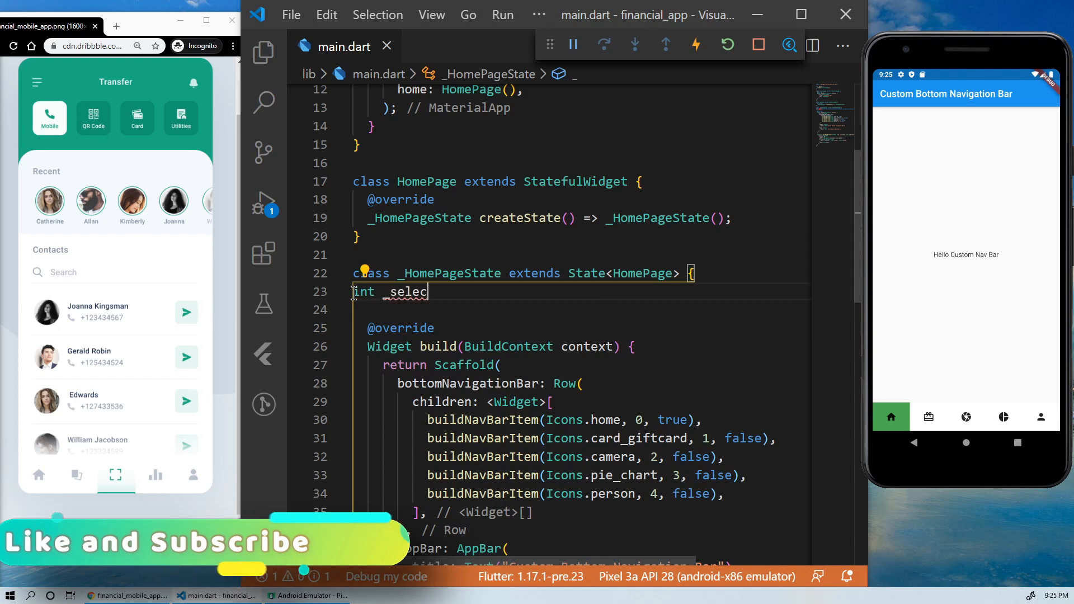
type("tedItemIndex = 2")
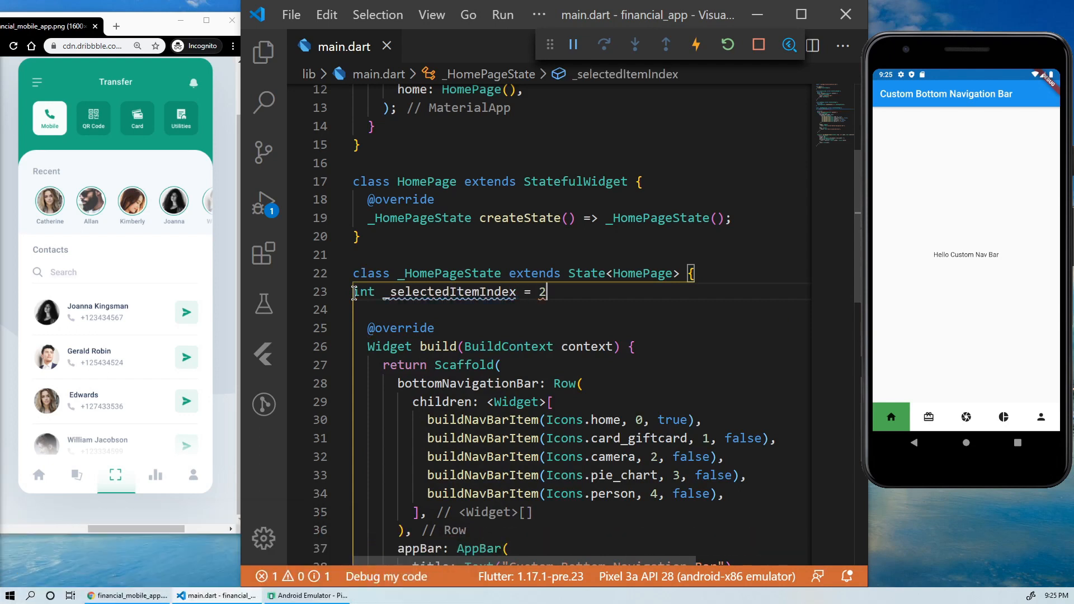
type(";")
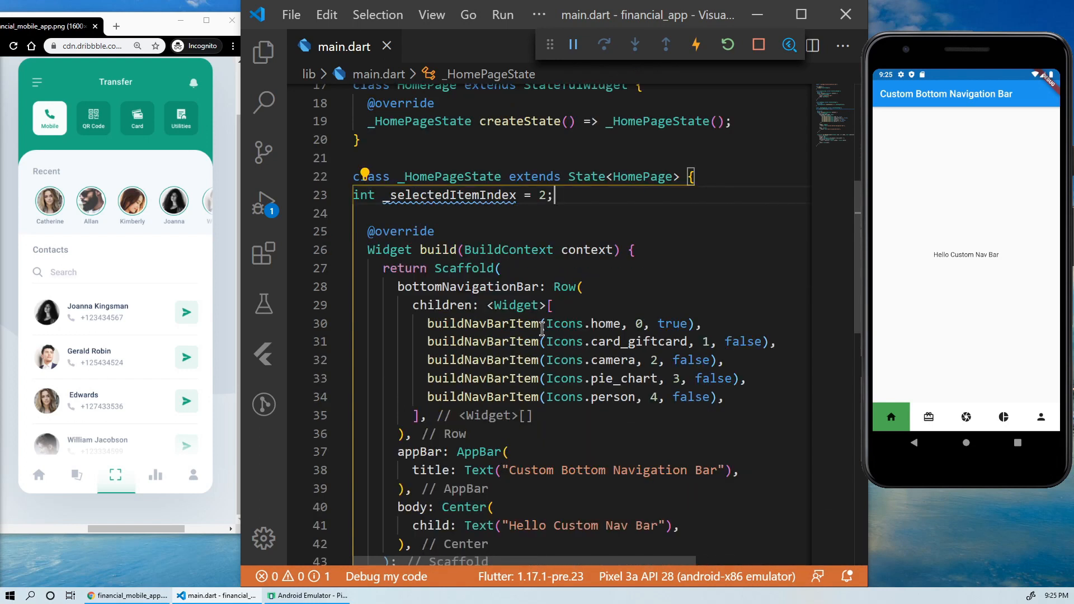
Colour the item green when index equals _selectedItemIndex and check it in the emulator
scroll("down", 3)
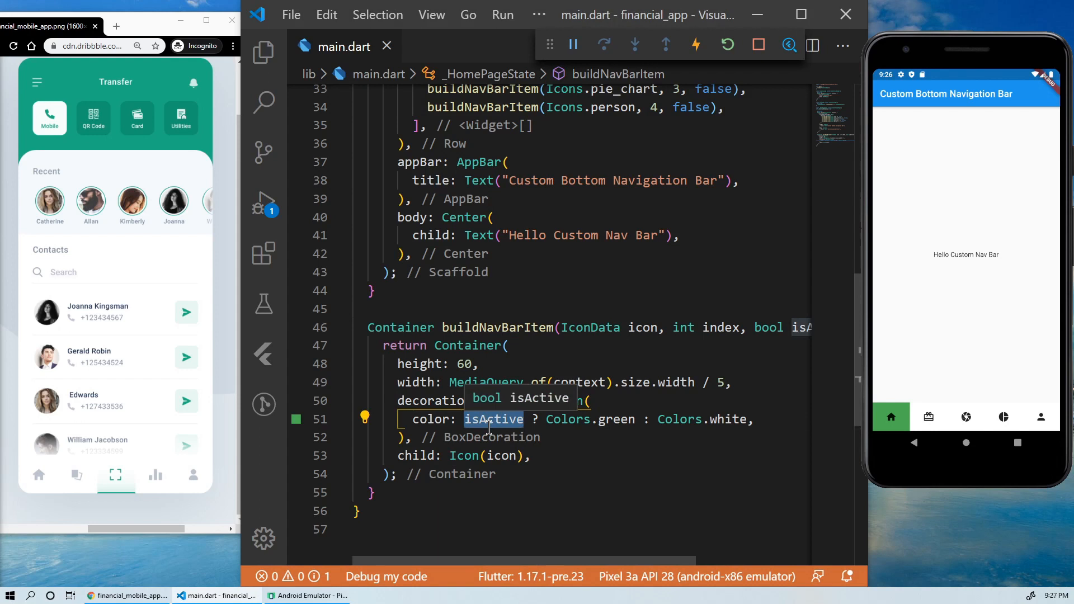
type("index = 0;")
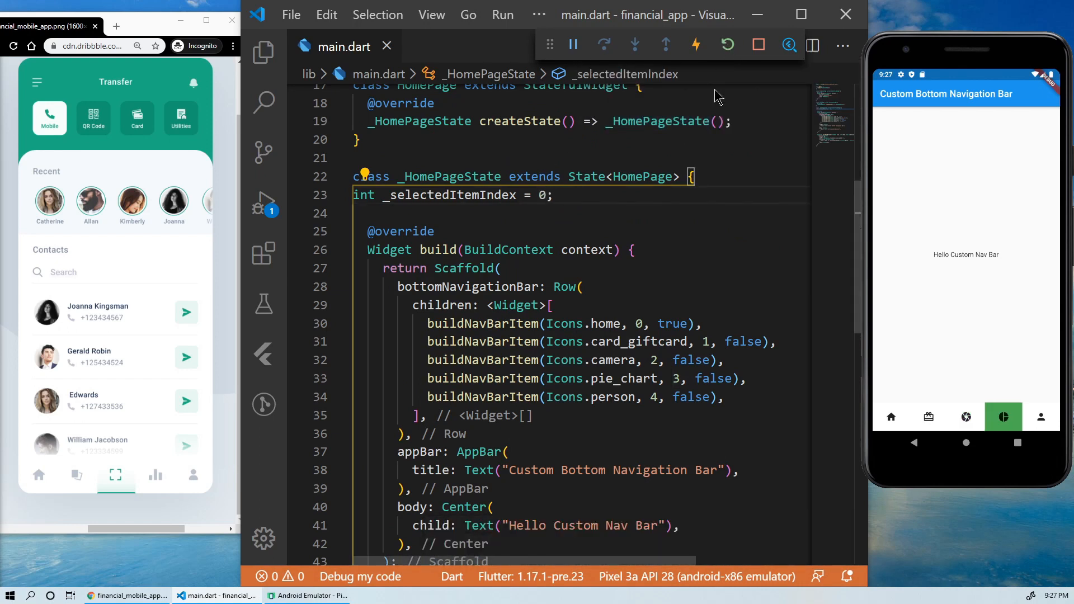
left_click(890, 416)
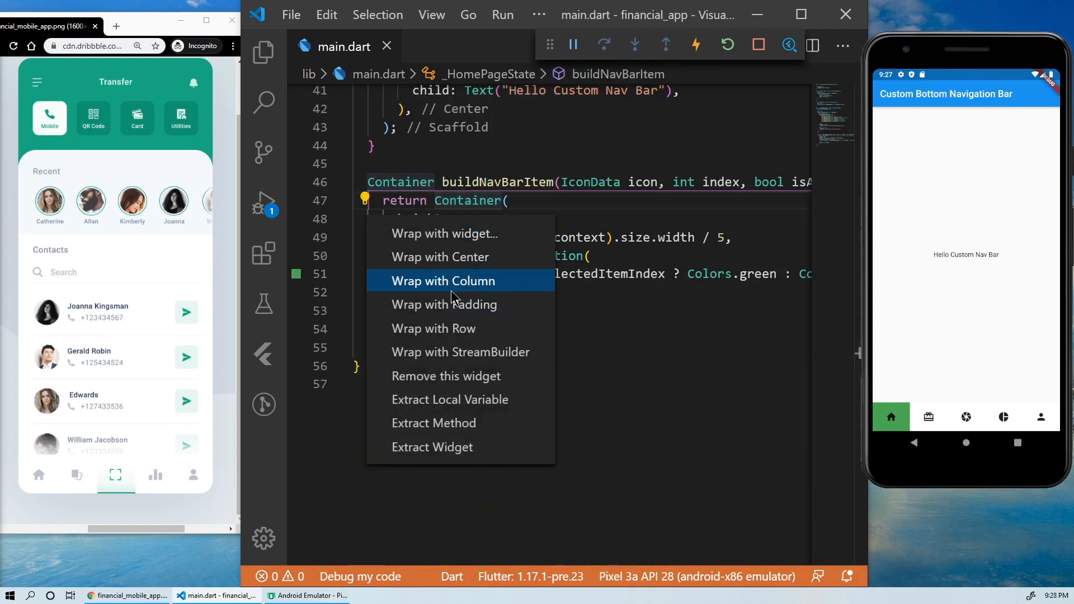
Wrap the item Container in a GestureDetector with an onTap handler
left_click(443, 280)
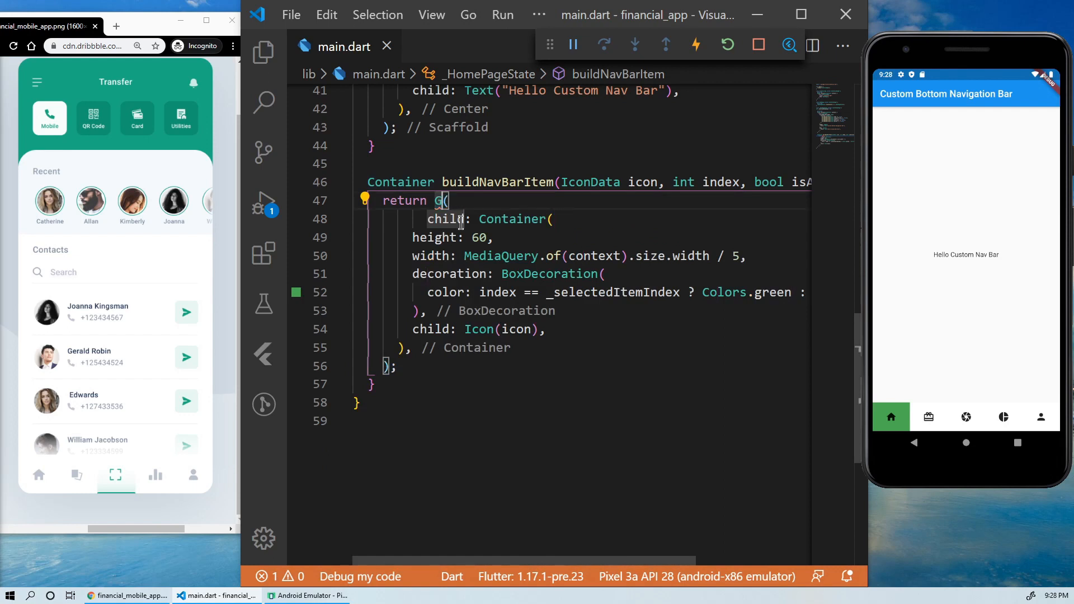
type("estureDetector")
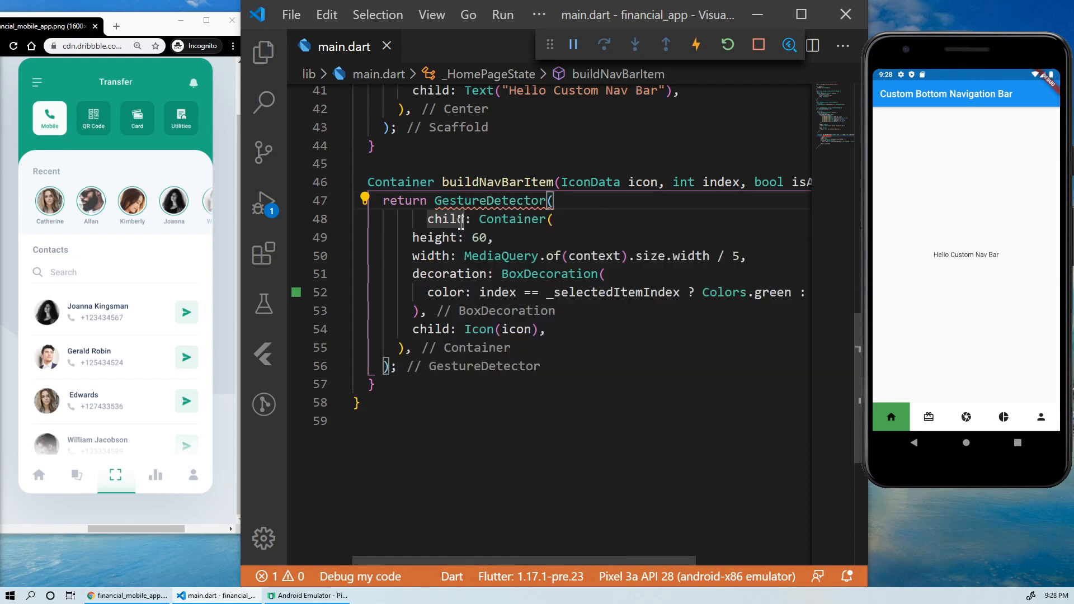
type("onTap: (),")
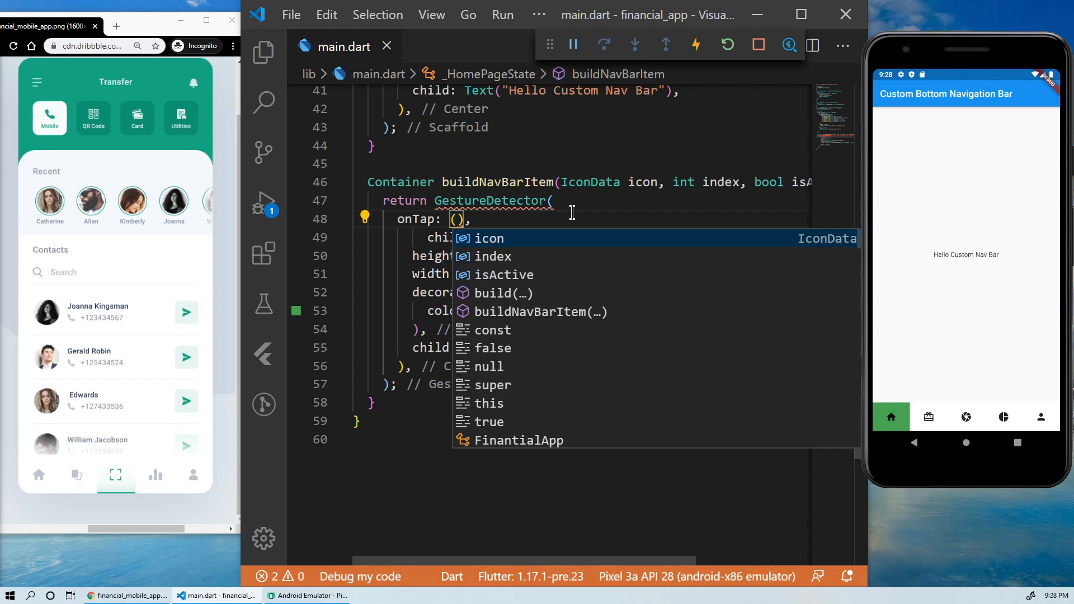
type("{}")
type("setState(() {")
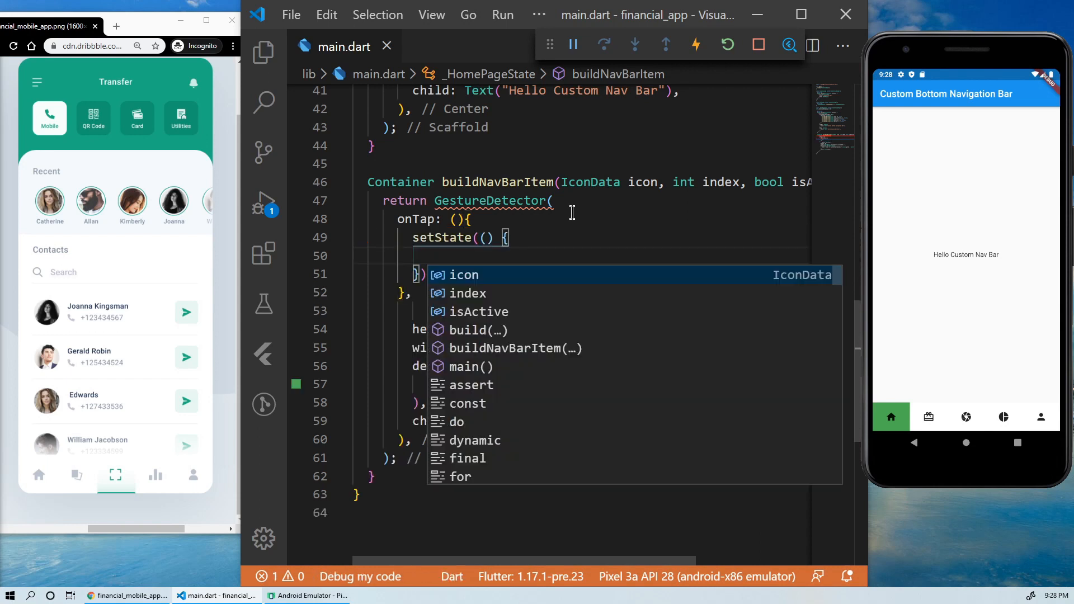
In onTap setState assign _selectedItemIndex = index, then tap an item in the emulator
type("_c")
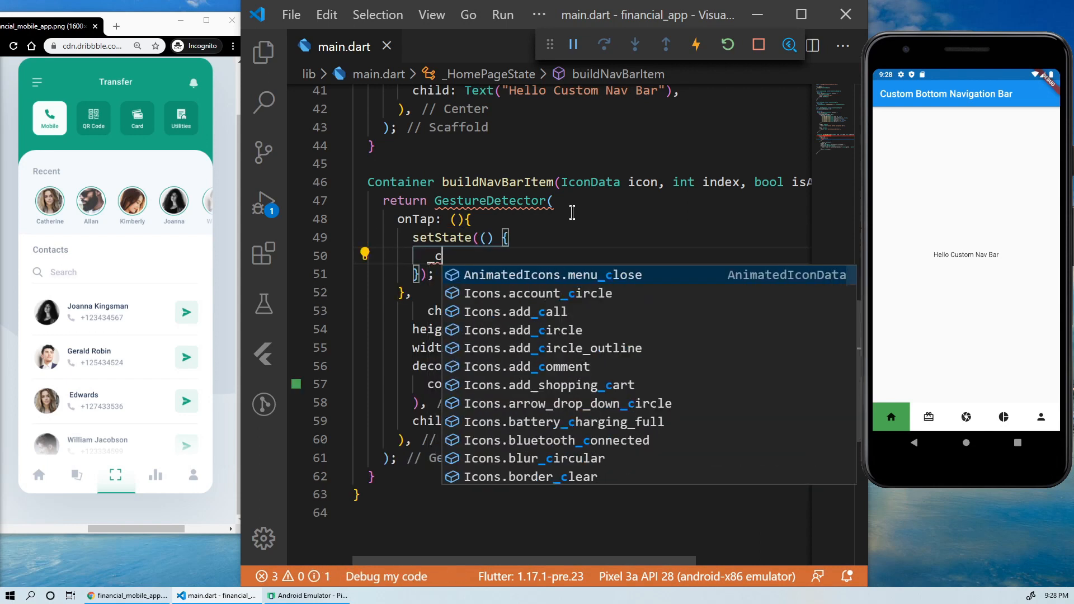
type("selectedItemIndex = index")
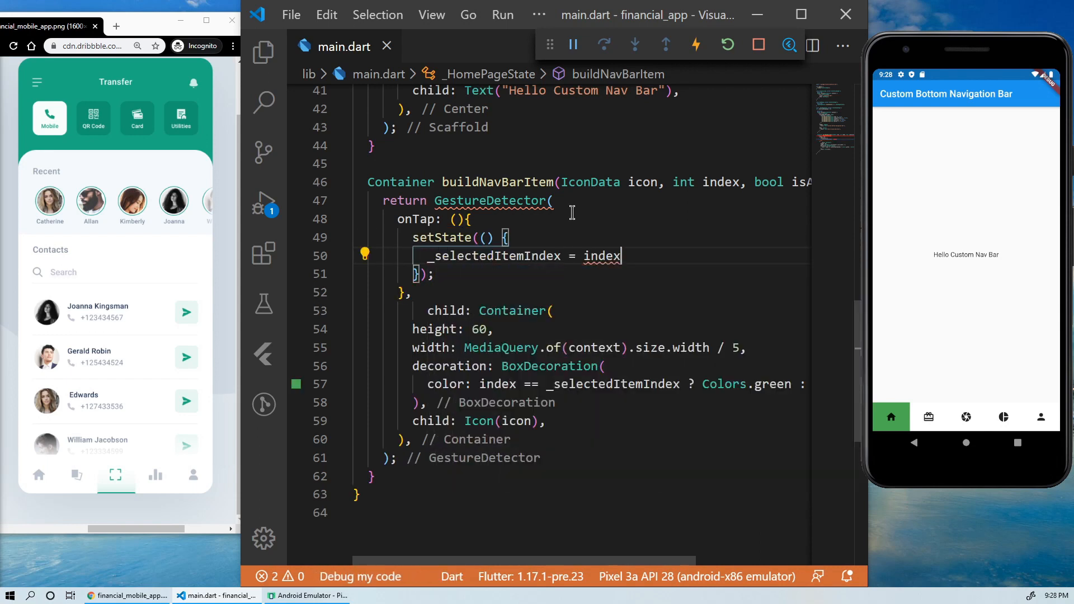
mouse_move(400, 183)
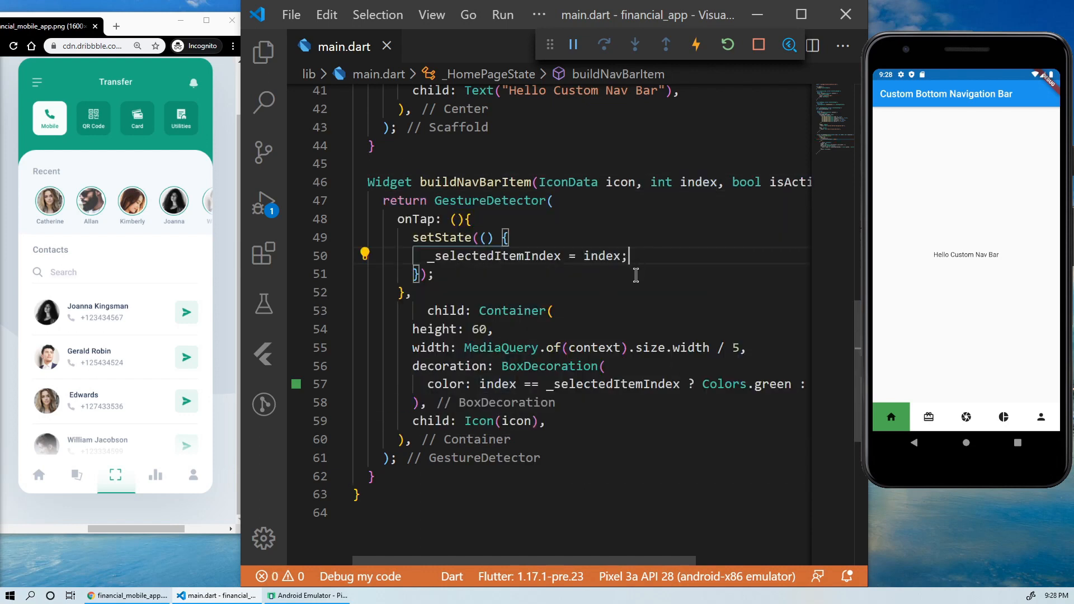
left_click(965, 416)
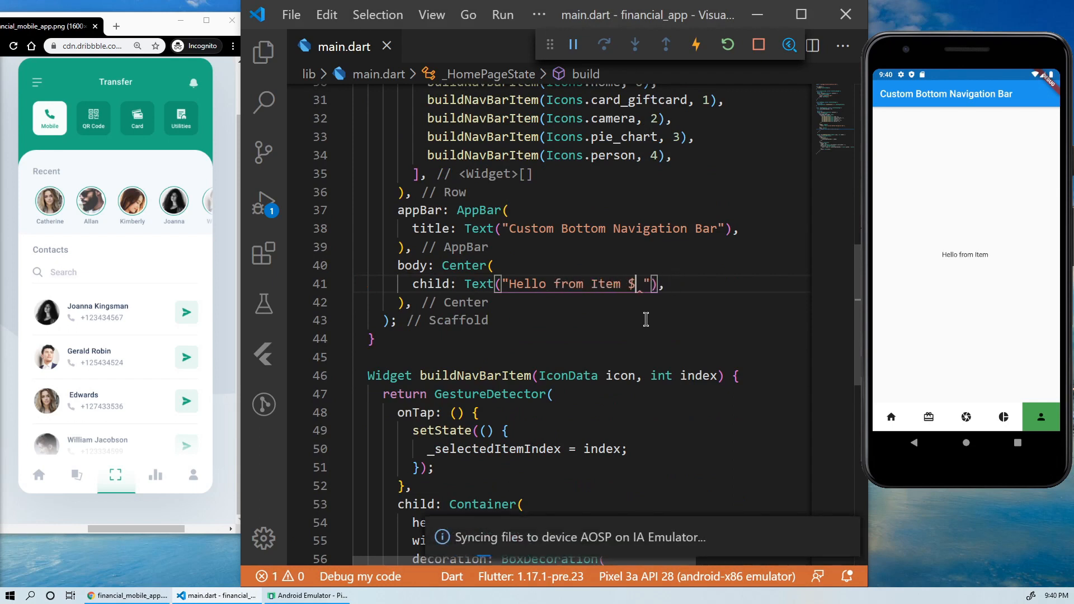
Show "Hello from Item $_selectedItemIndex" in the body Text and tap nav items to test it
type("_selectedItemIndex")
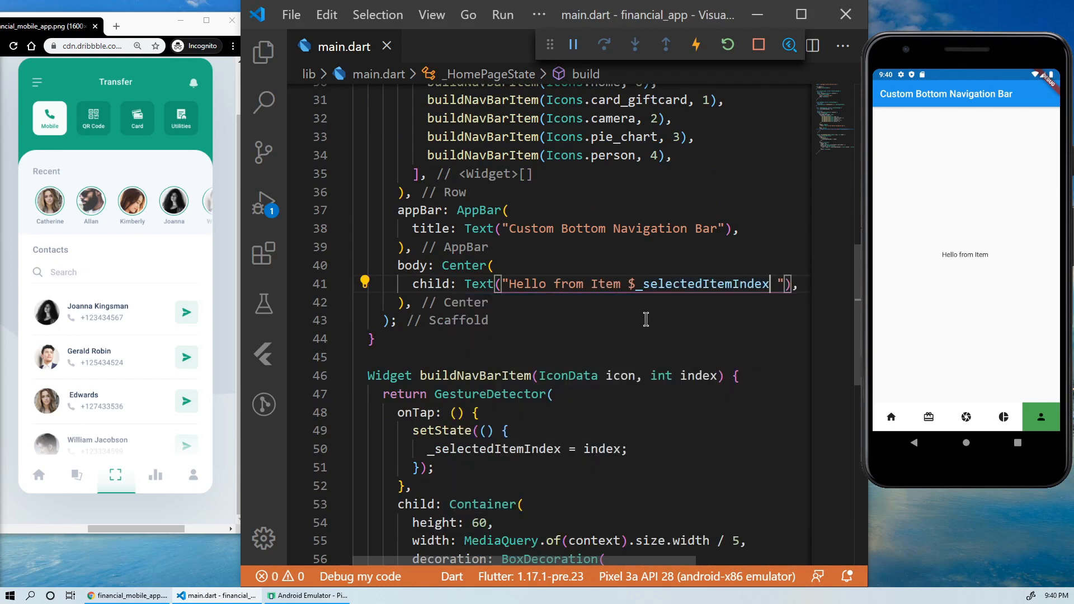
left_click(928, 416)
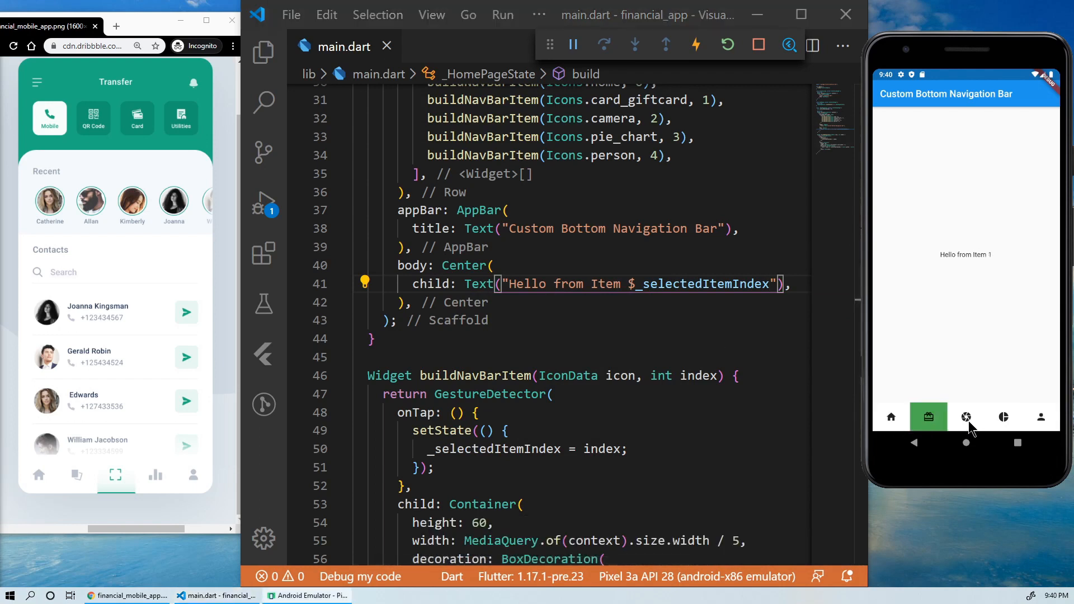
left_click(1040, 416)
type("child: Icon(icon, color: Colors.),")
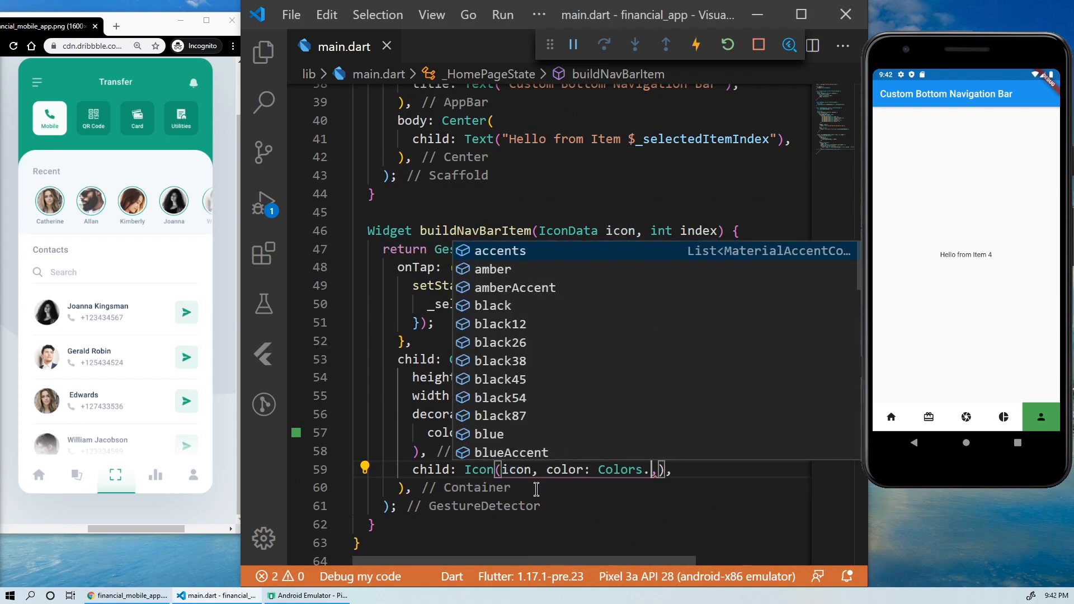
Set Icon color to index == _selectedItemIndex ? Colors.black : Colors.grey and verify in the emulator
type("grey")
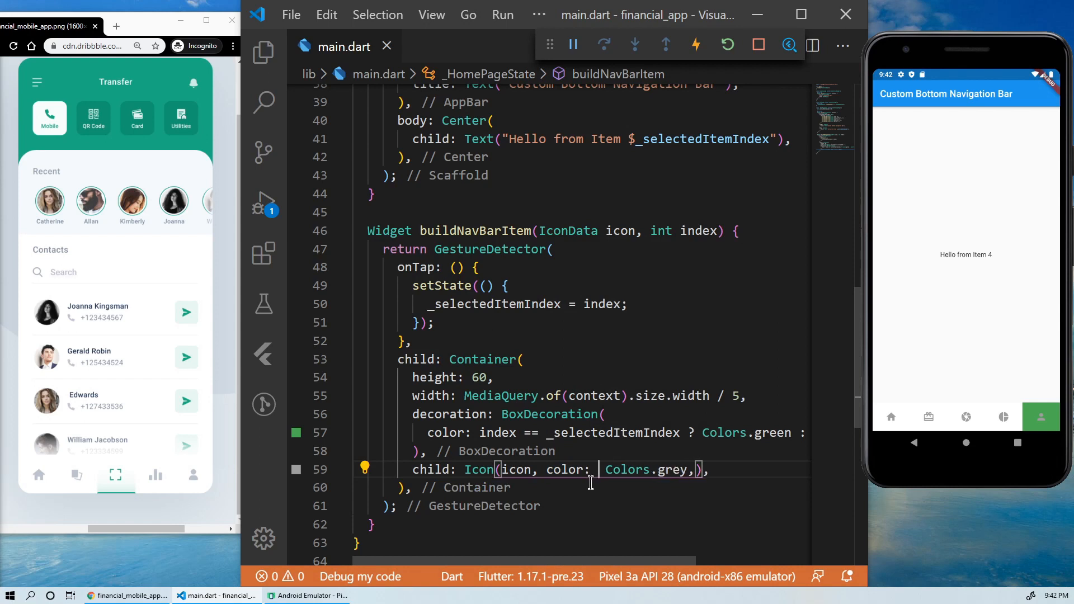
double_click(585, 432)
type("index == _selectedItemIndex ? gl")
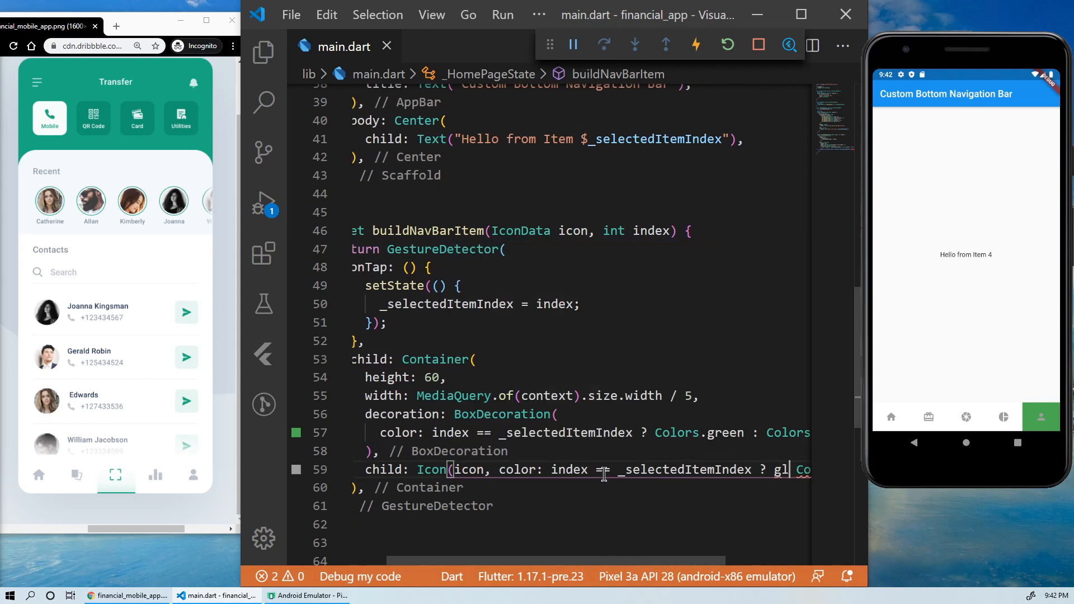
type("black:")
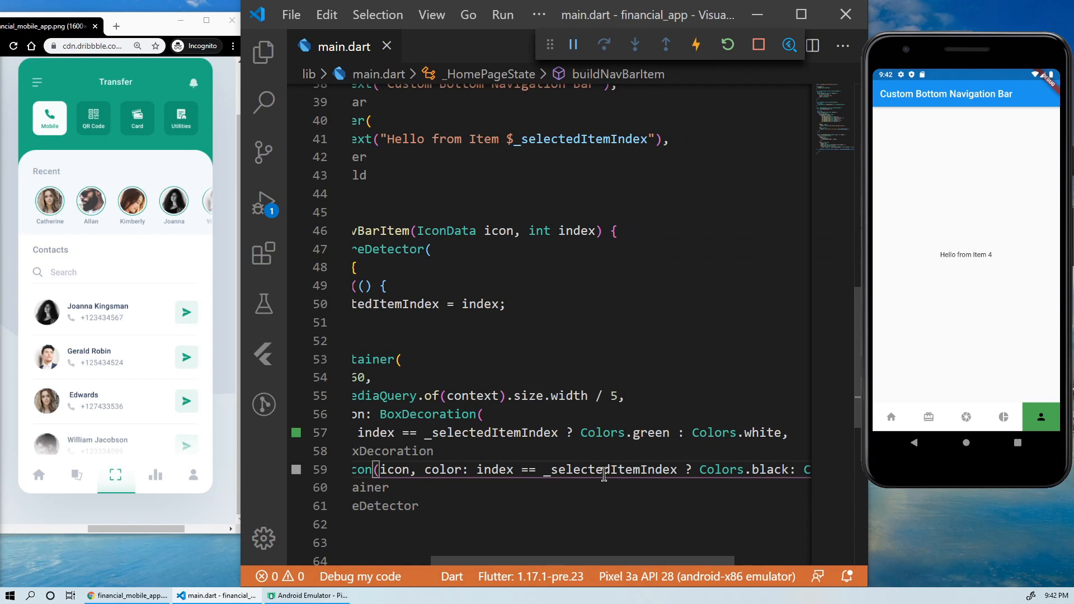
left_click(890, 416)
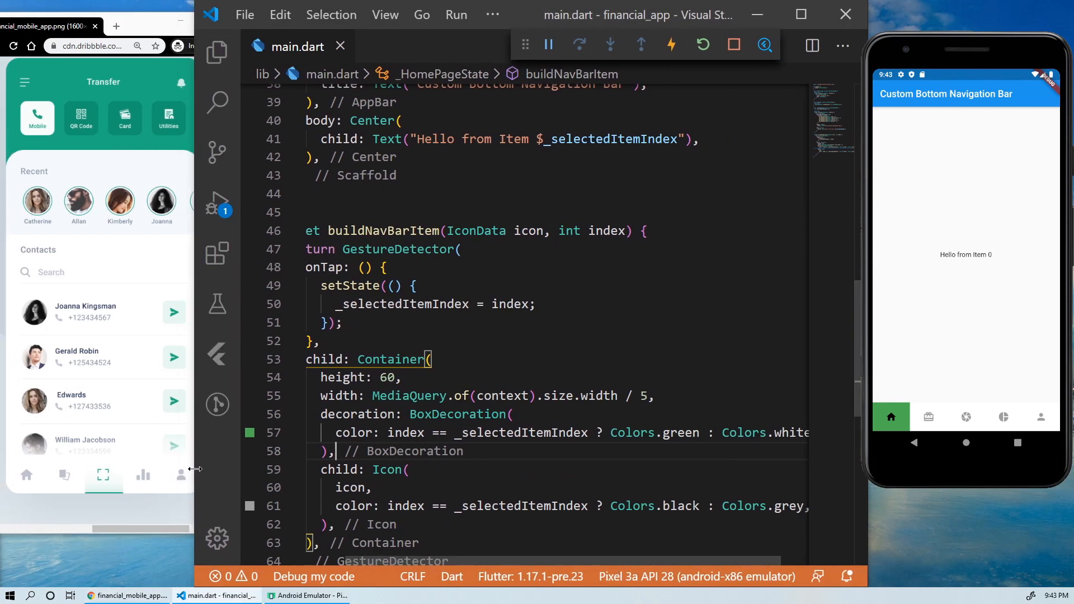
scroll("down", 3)
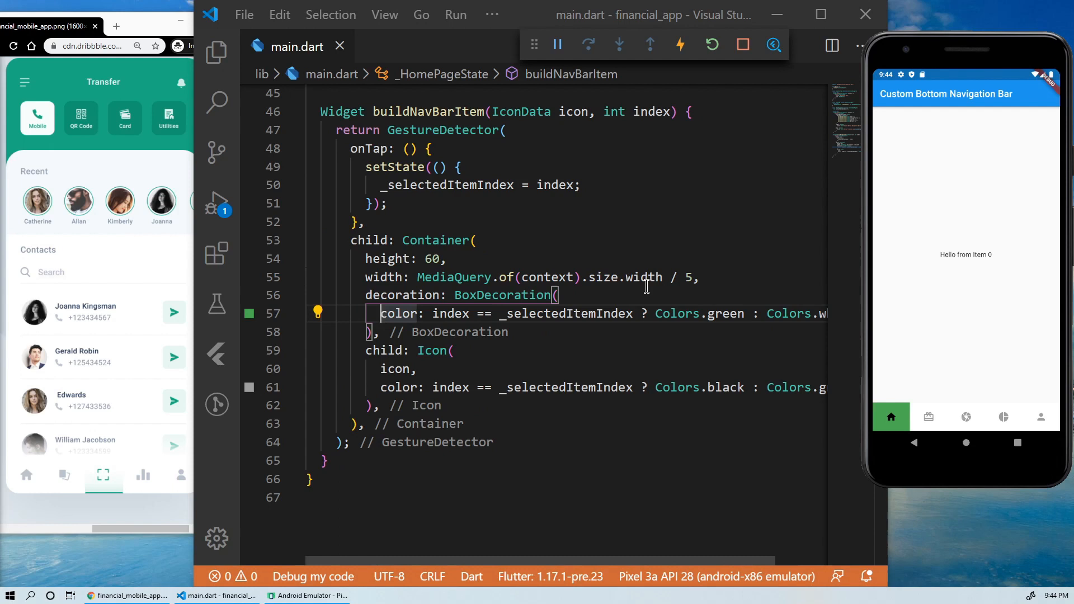
Add a LinearGradient of Colors.green with opacities 0.3 and 0.015 to the selected item's decoration
type("g")
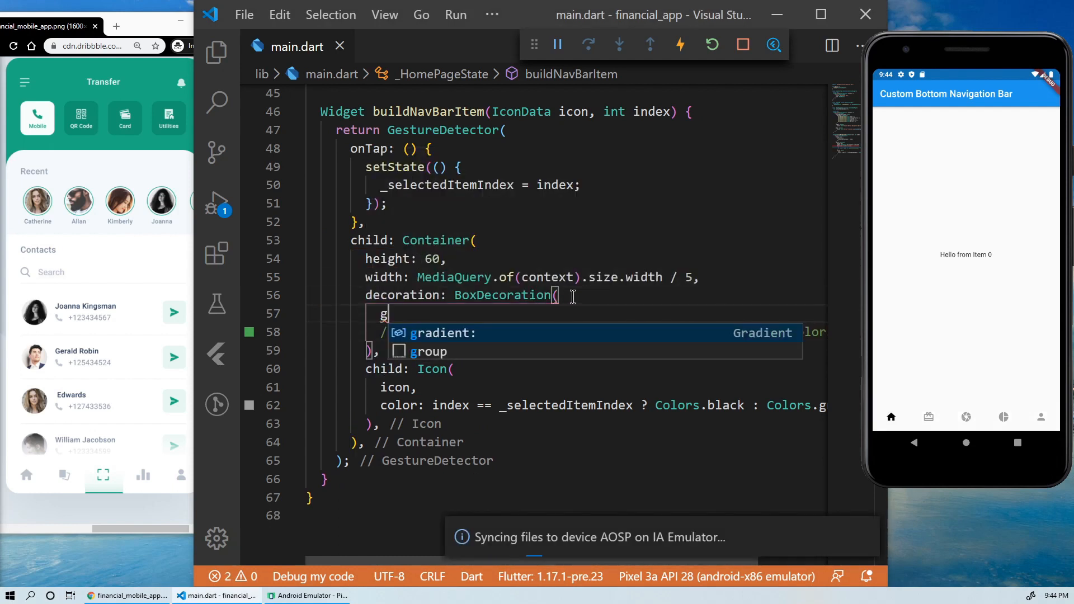
type("radient: Lin")
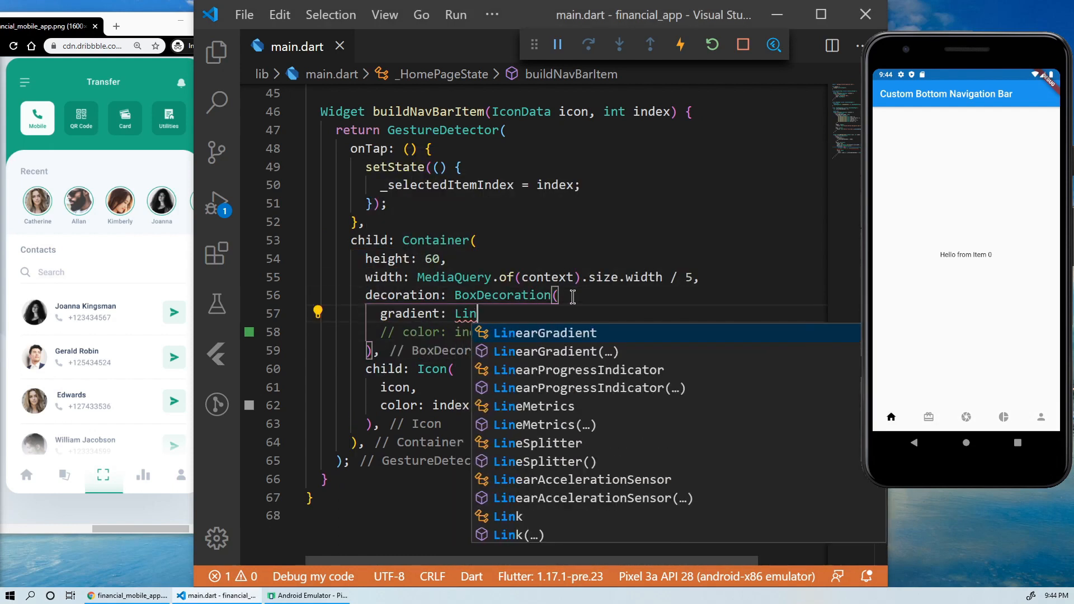
left_click(545, 333)
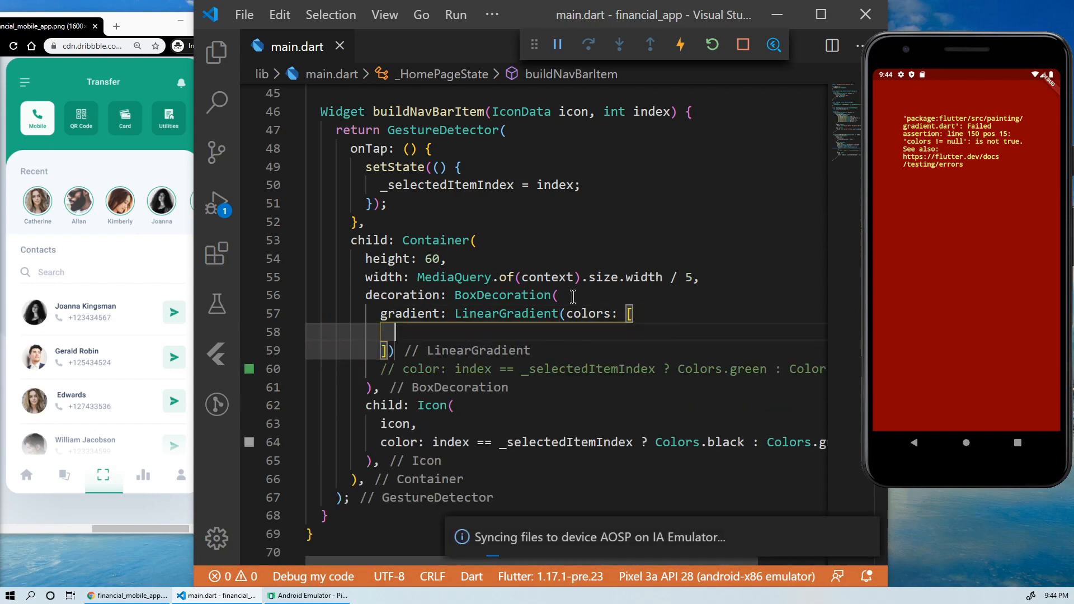
type("Colors.green.")
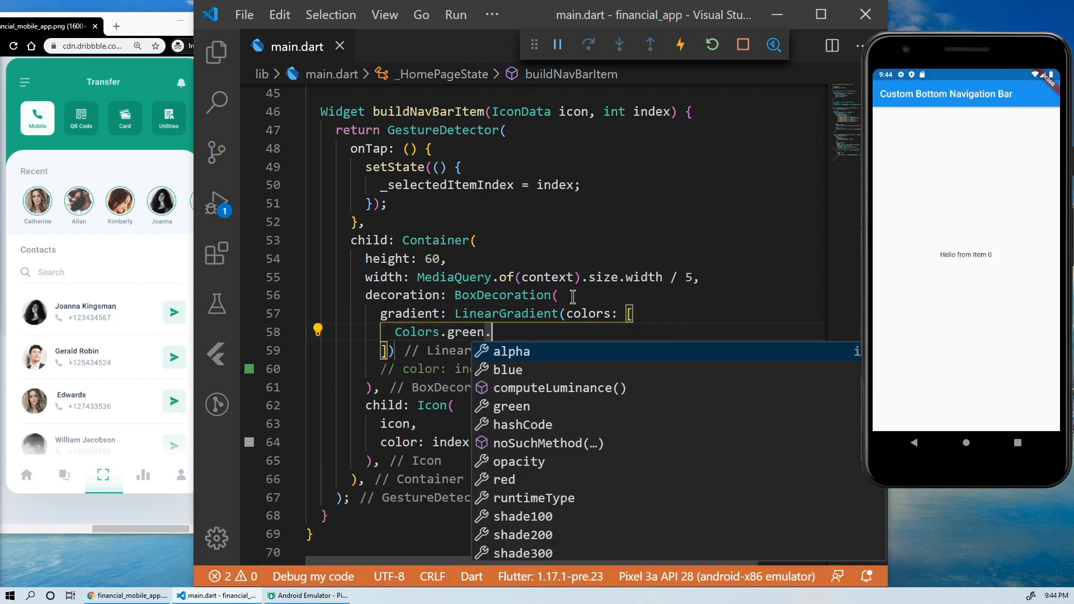
type("withOpacity(0.3),")
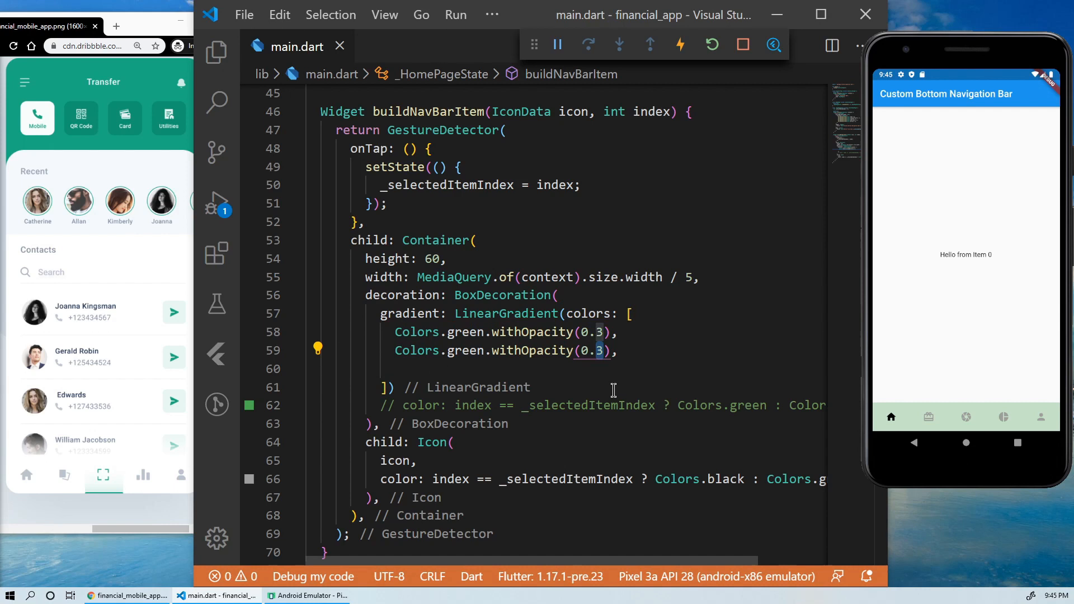
key("Backspace")
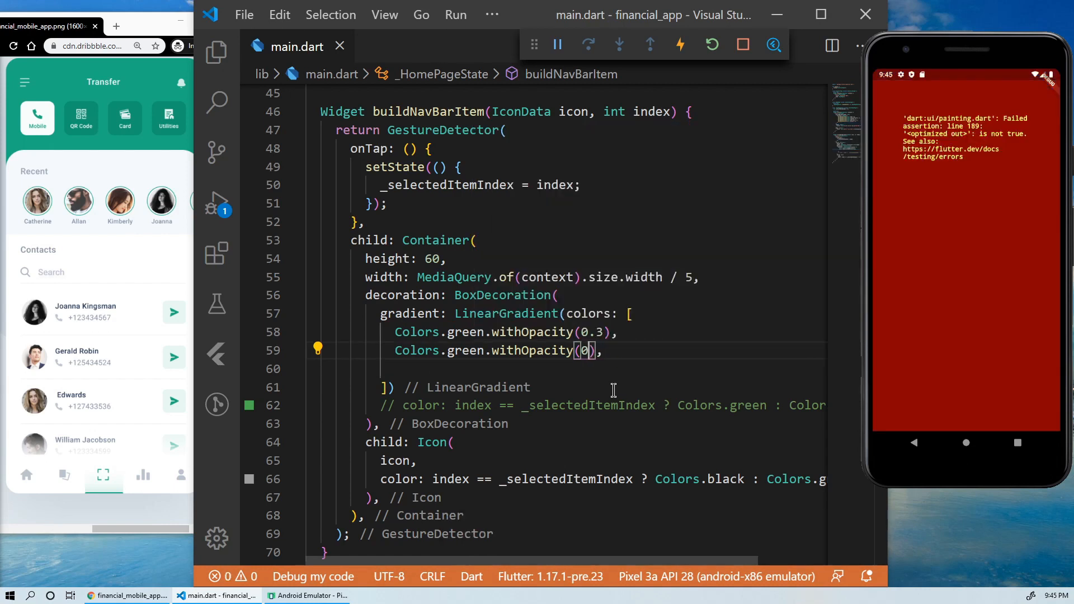
type("0.015")
left_click(595, 423)
type(") : BoxDecoration(")
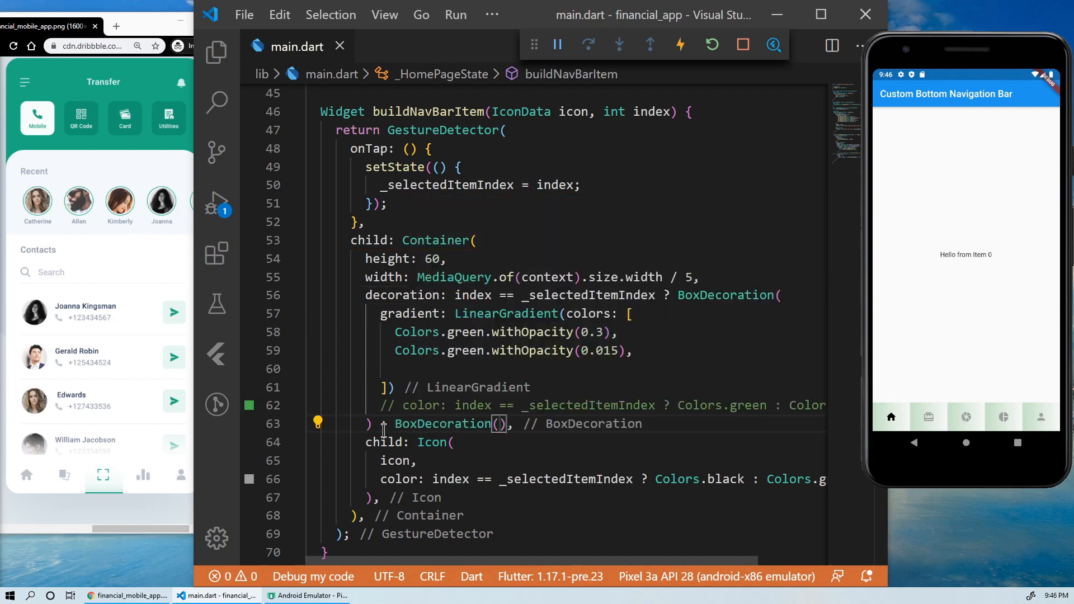
Set the gradient's begin to Alignment.bottomCenter and end to Alignment.topCenter
left_click(1039, 416)
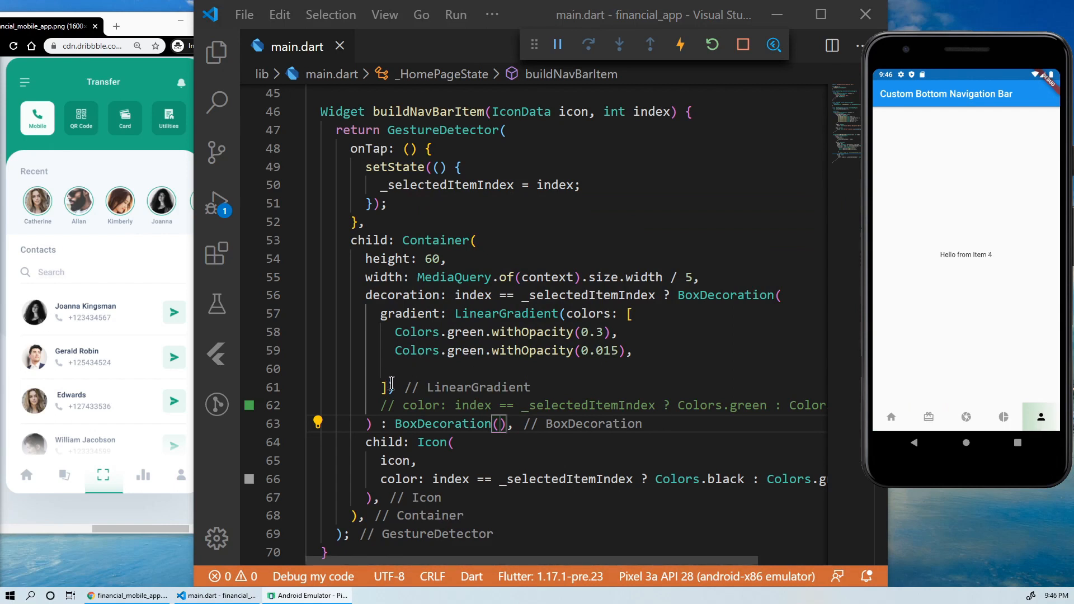
type("begin:")
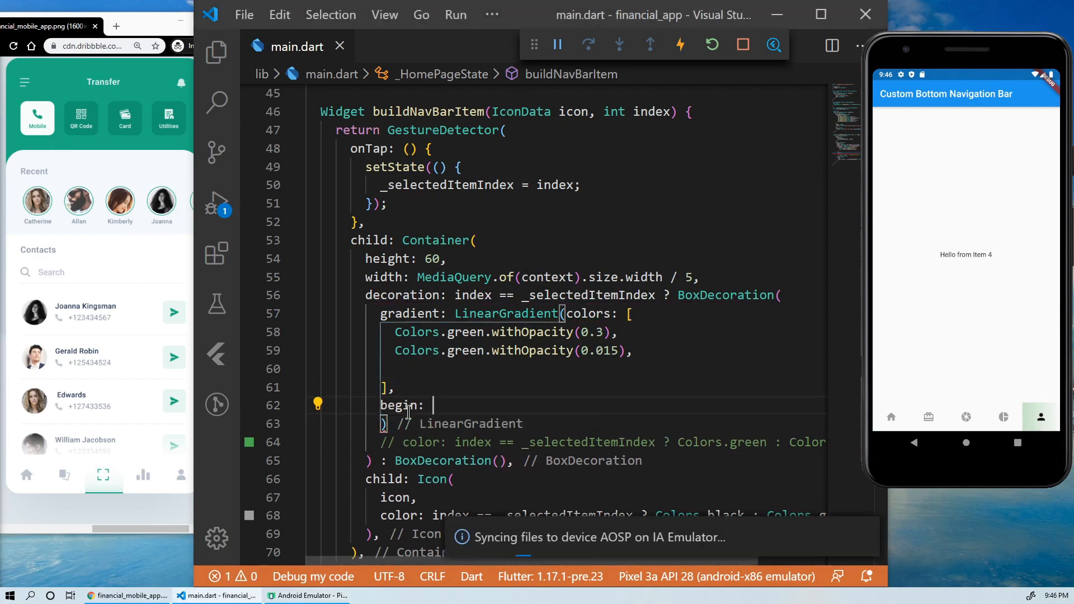
type("Aligne")
type("end: Alignment.topCenter")
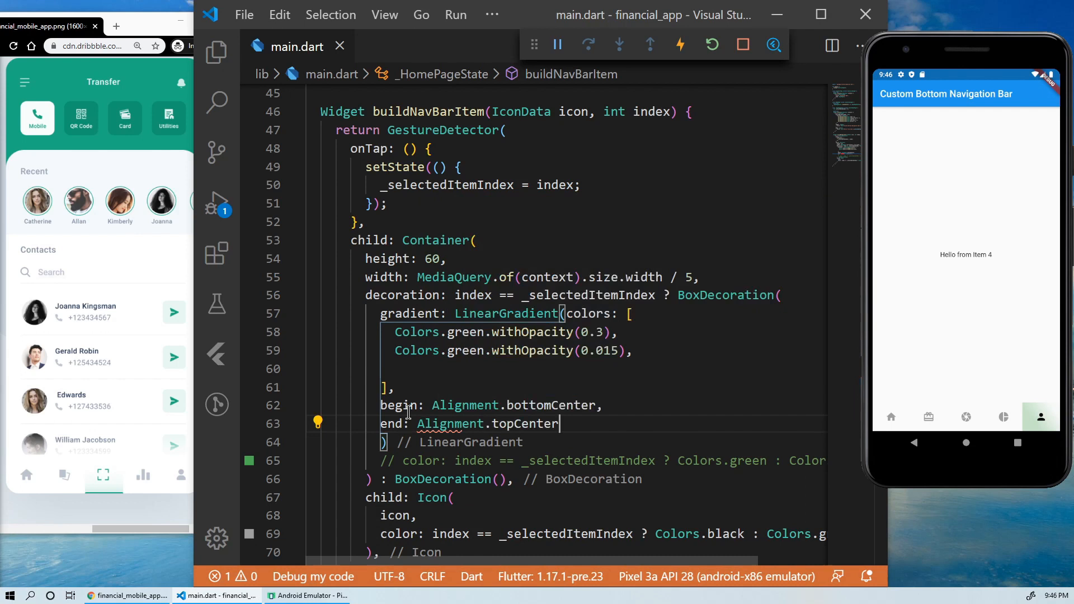
left_click(1003, 416)
type("botto")
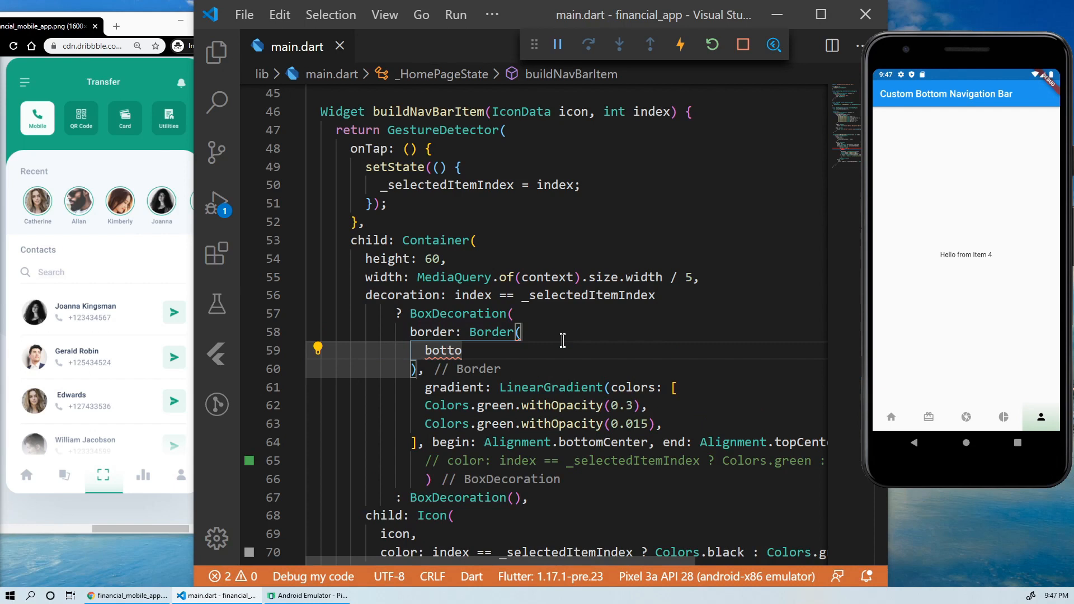
Start a bottom Border with BorderSide width 4 and a colour
type("BorderSide(width")
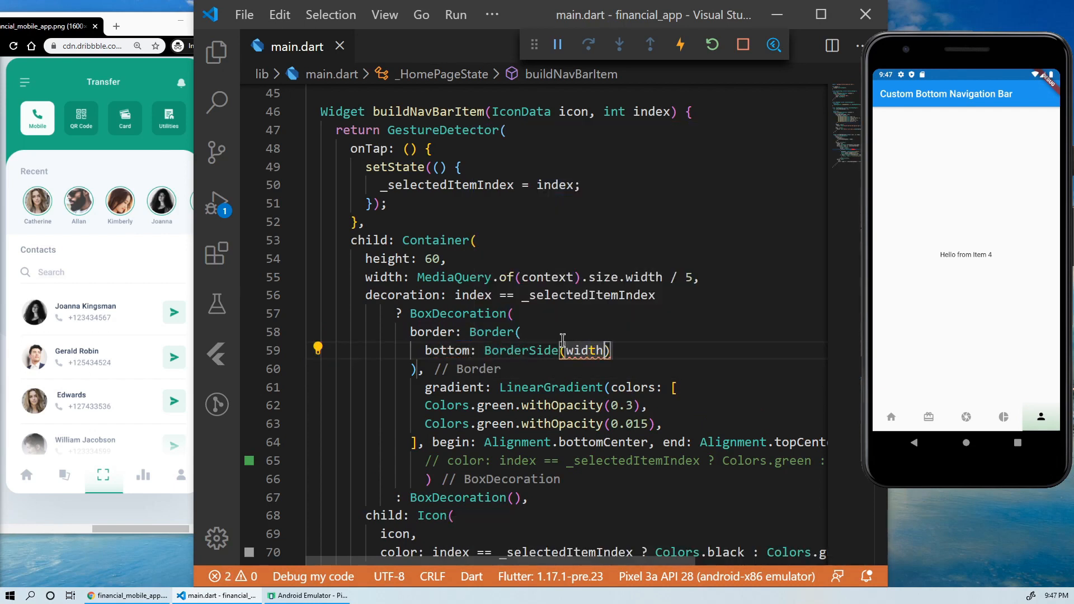
type(": 4, col")
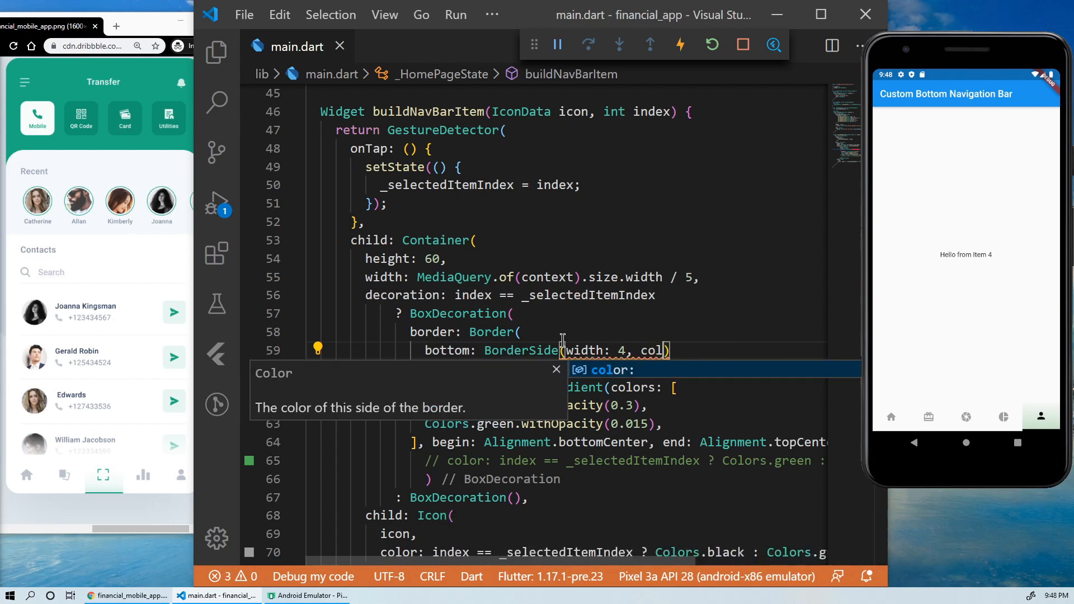